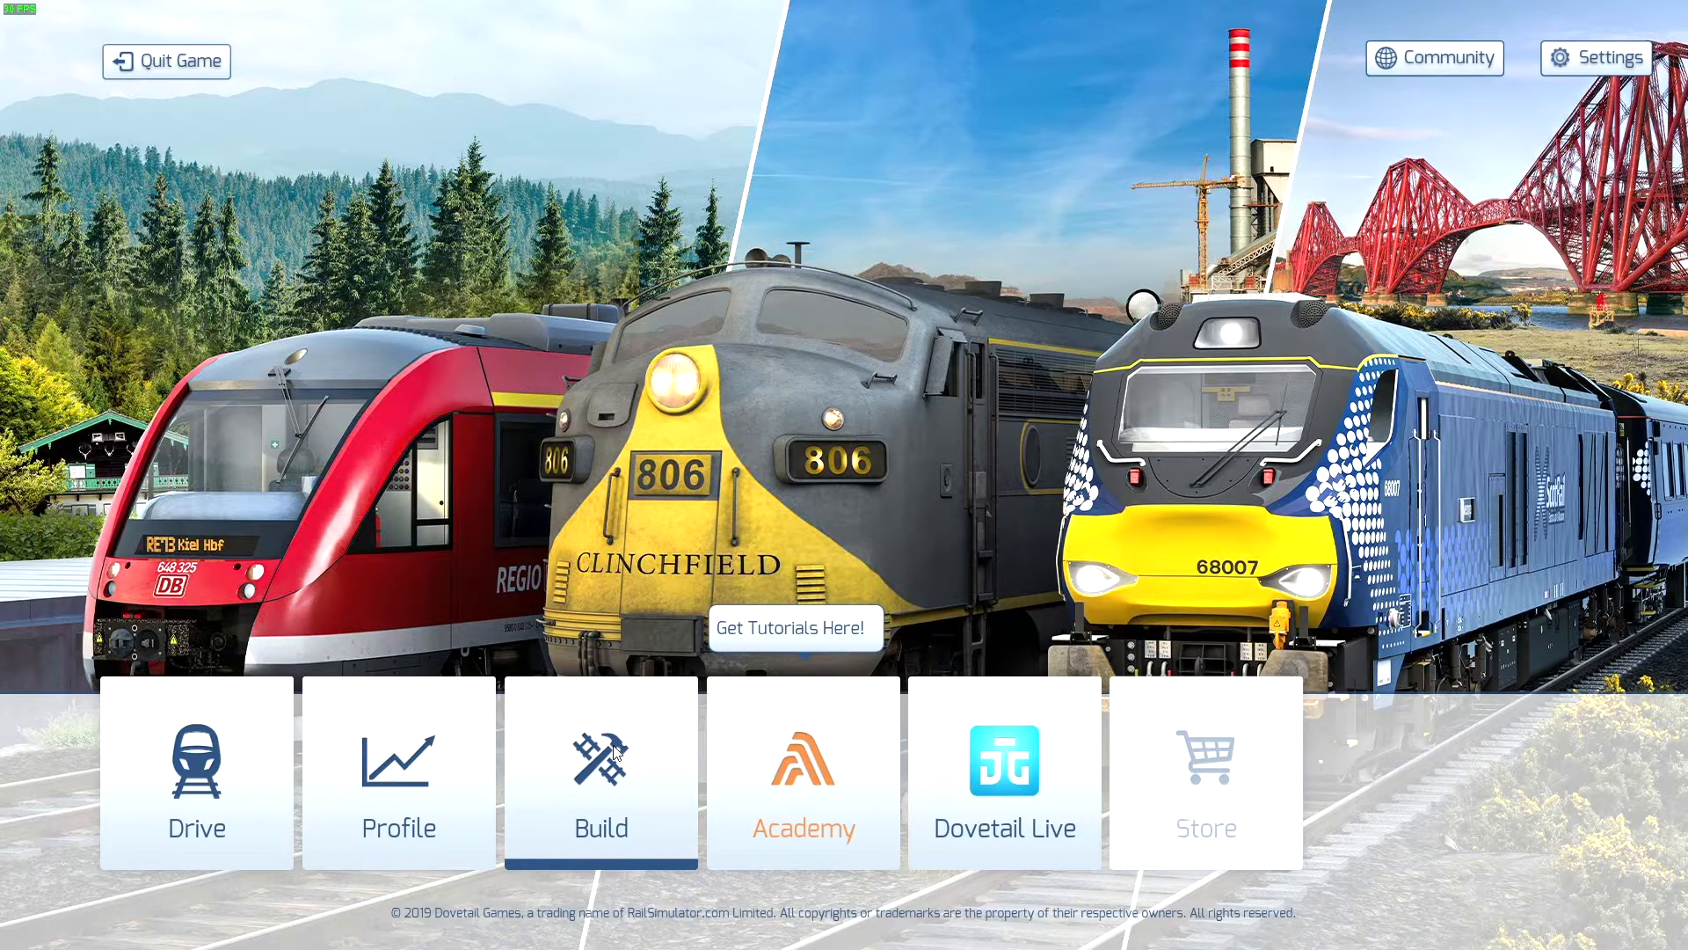
Step: In Build's Scenario list, select the Academy scenario 'A01 - Diesel: Primary Controls'
left_click(599, 776)
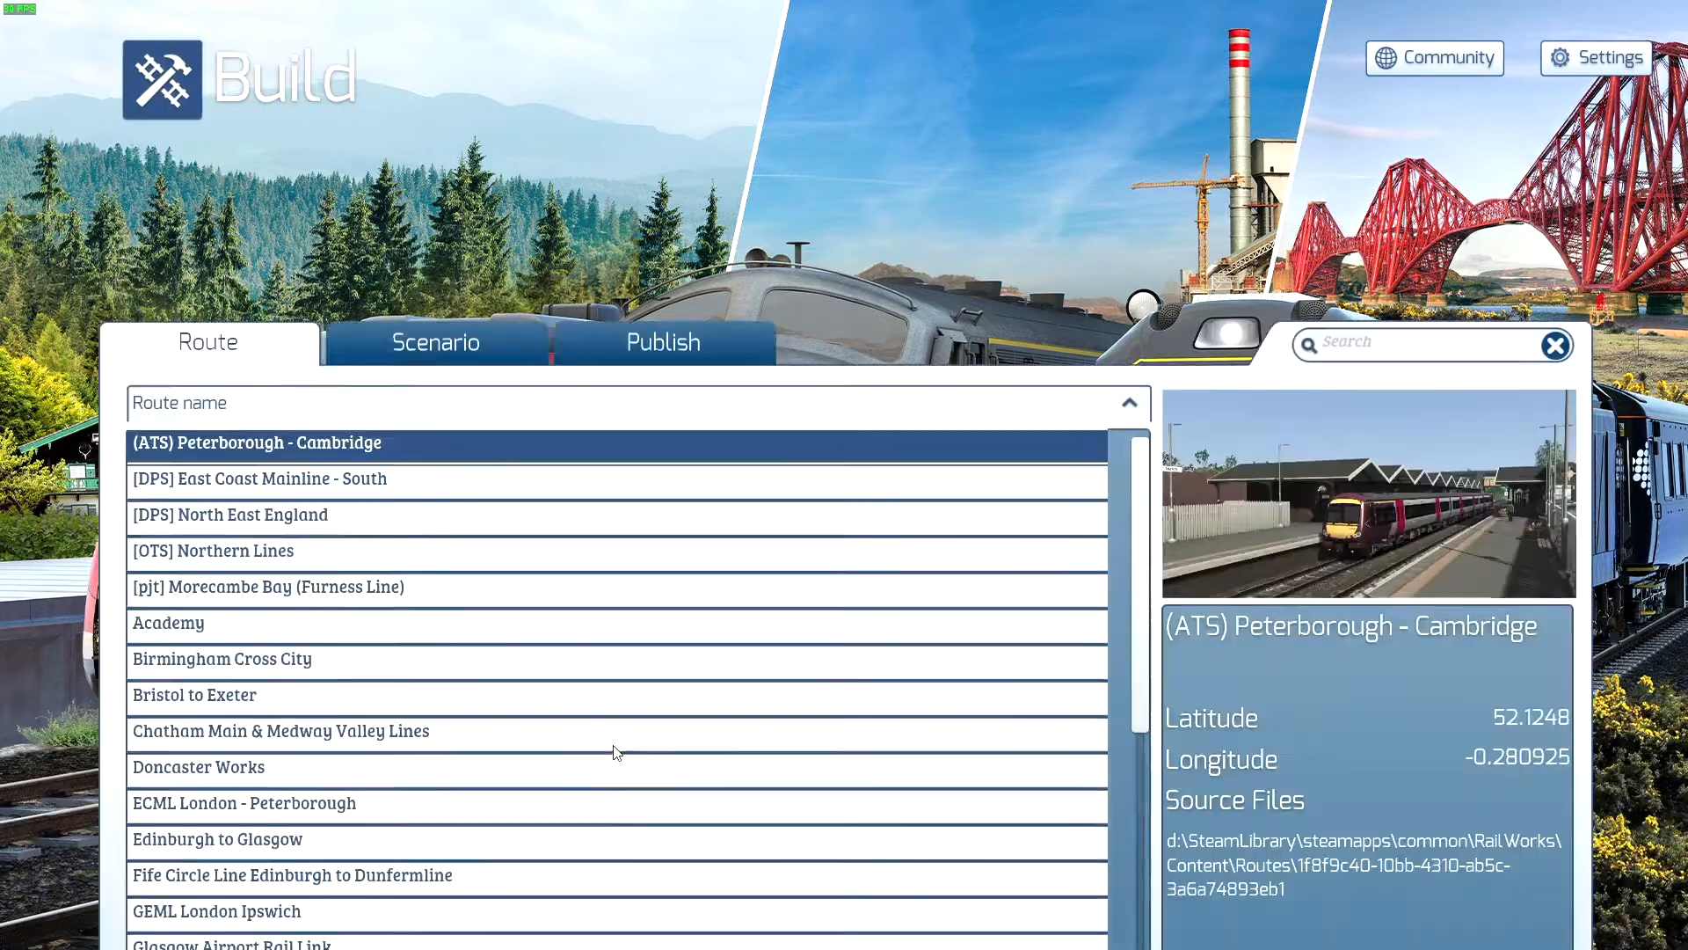
left_click(436, 341)
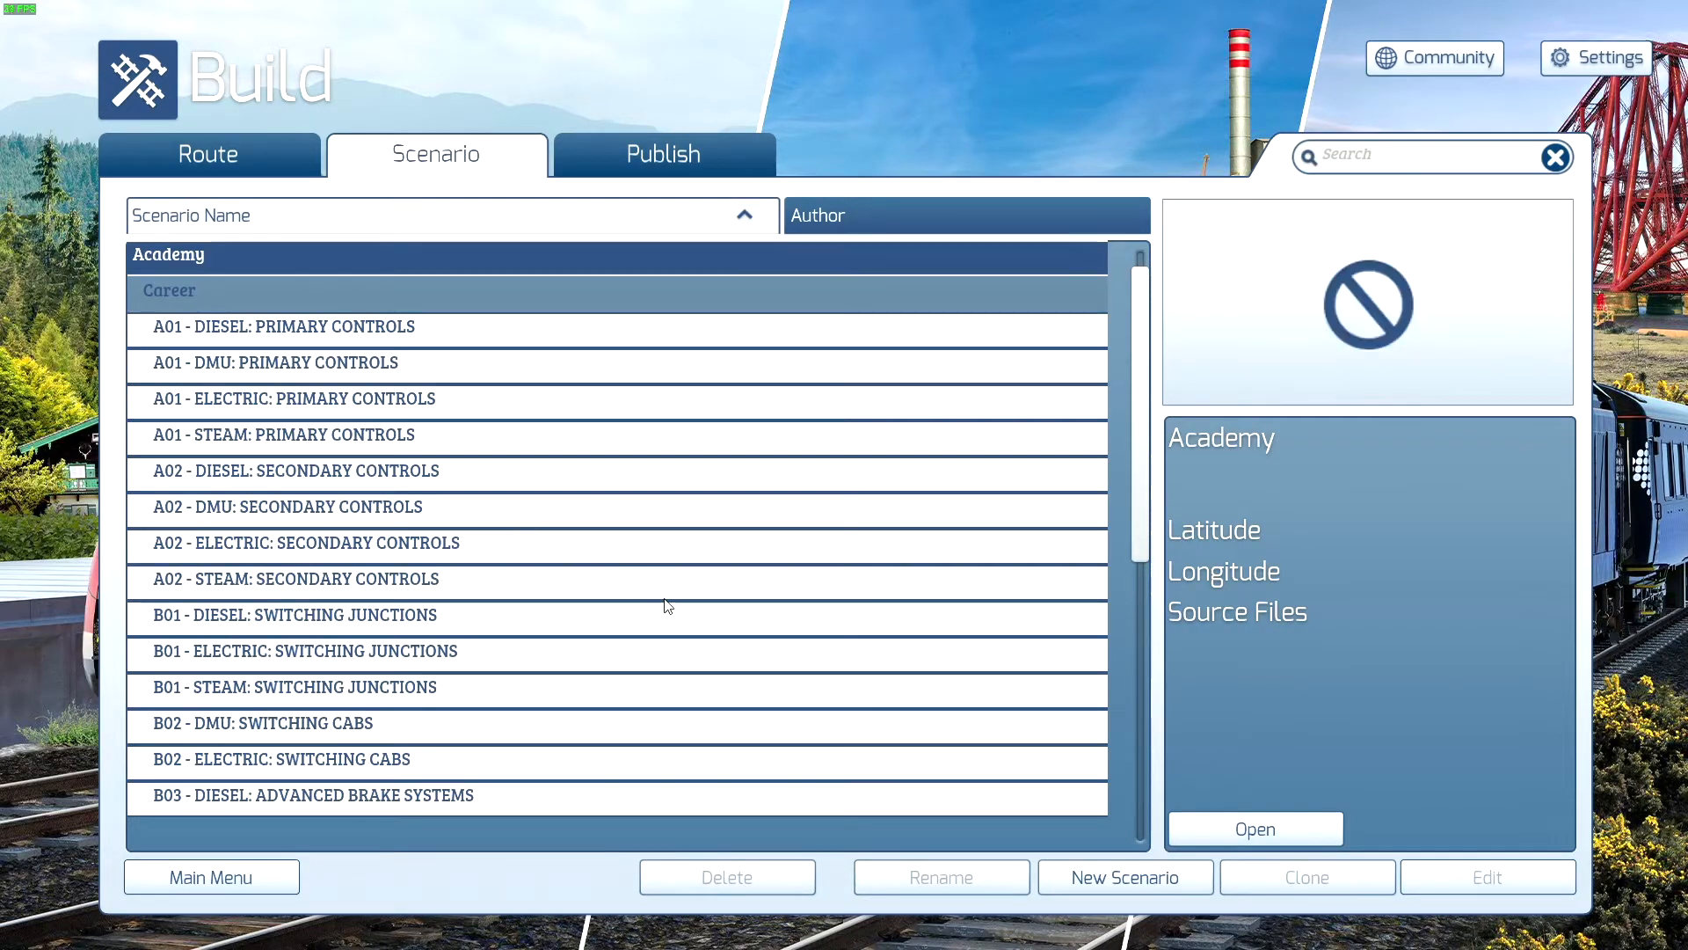
scroll("down", 3)
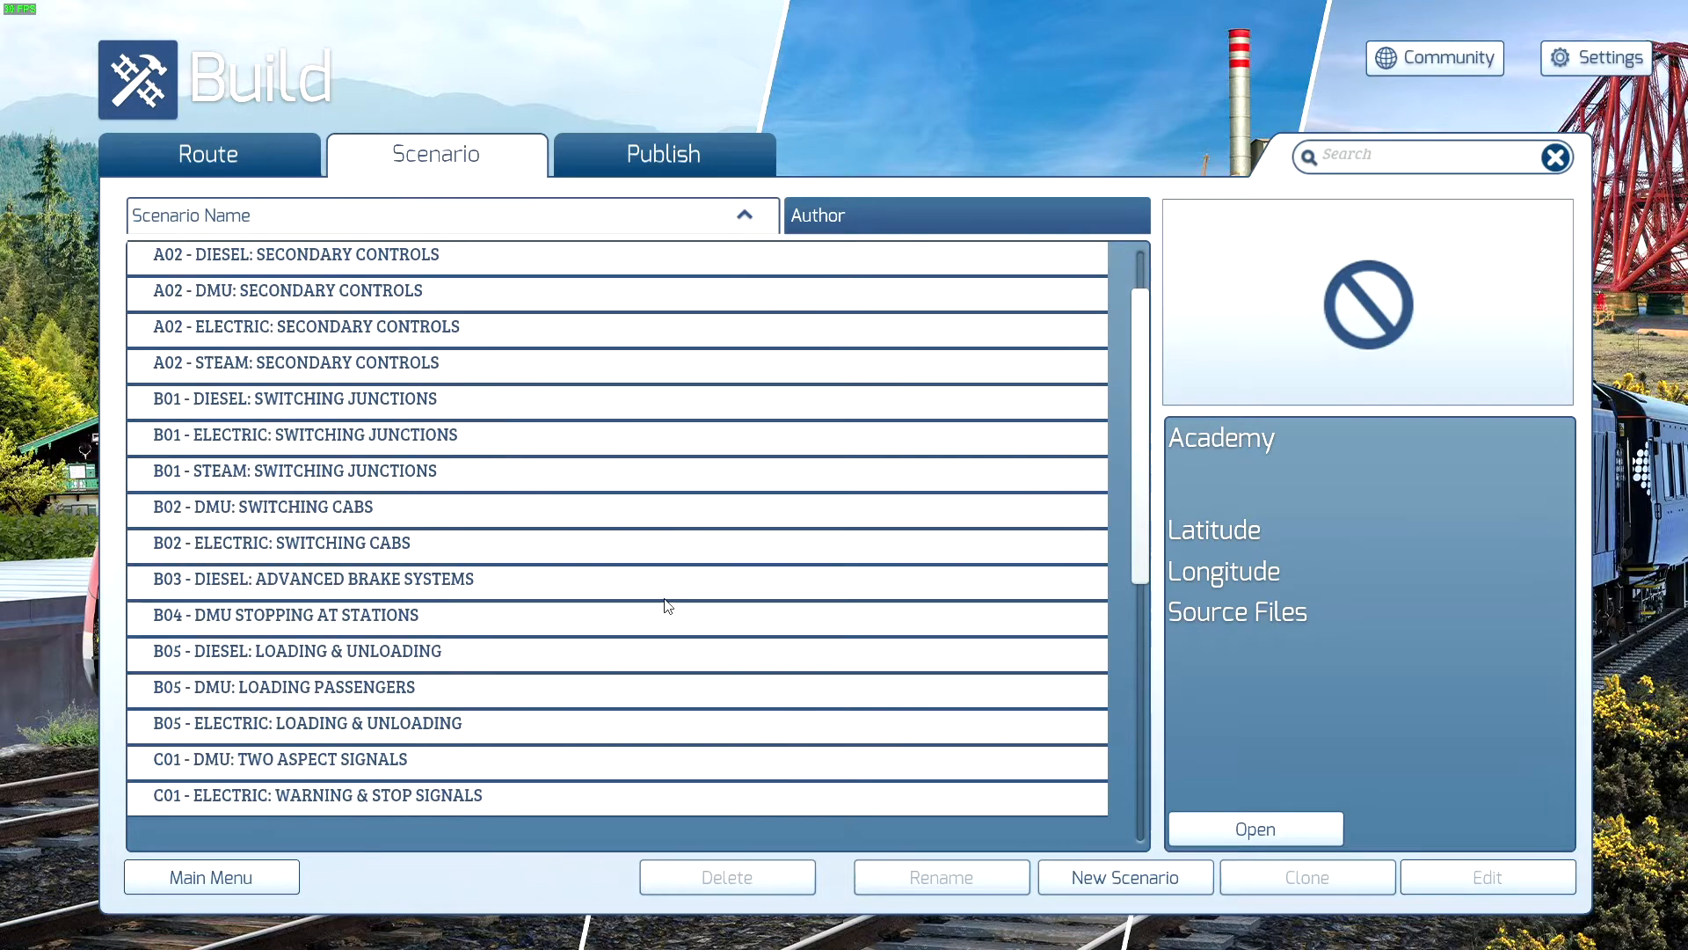
scroll("down", 3)
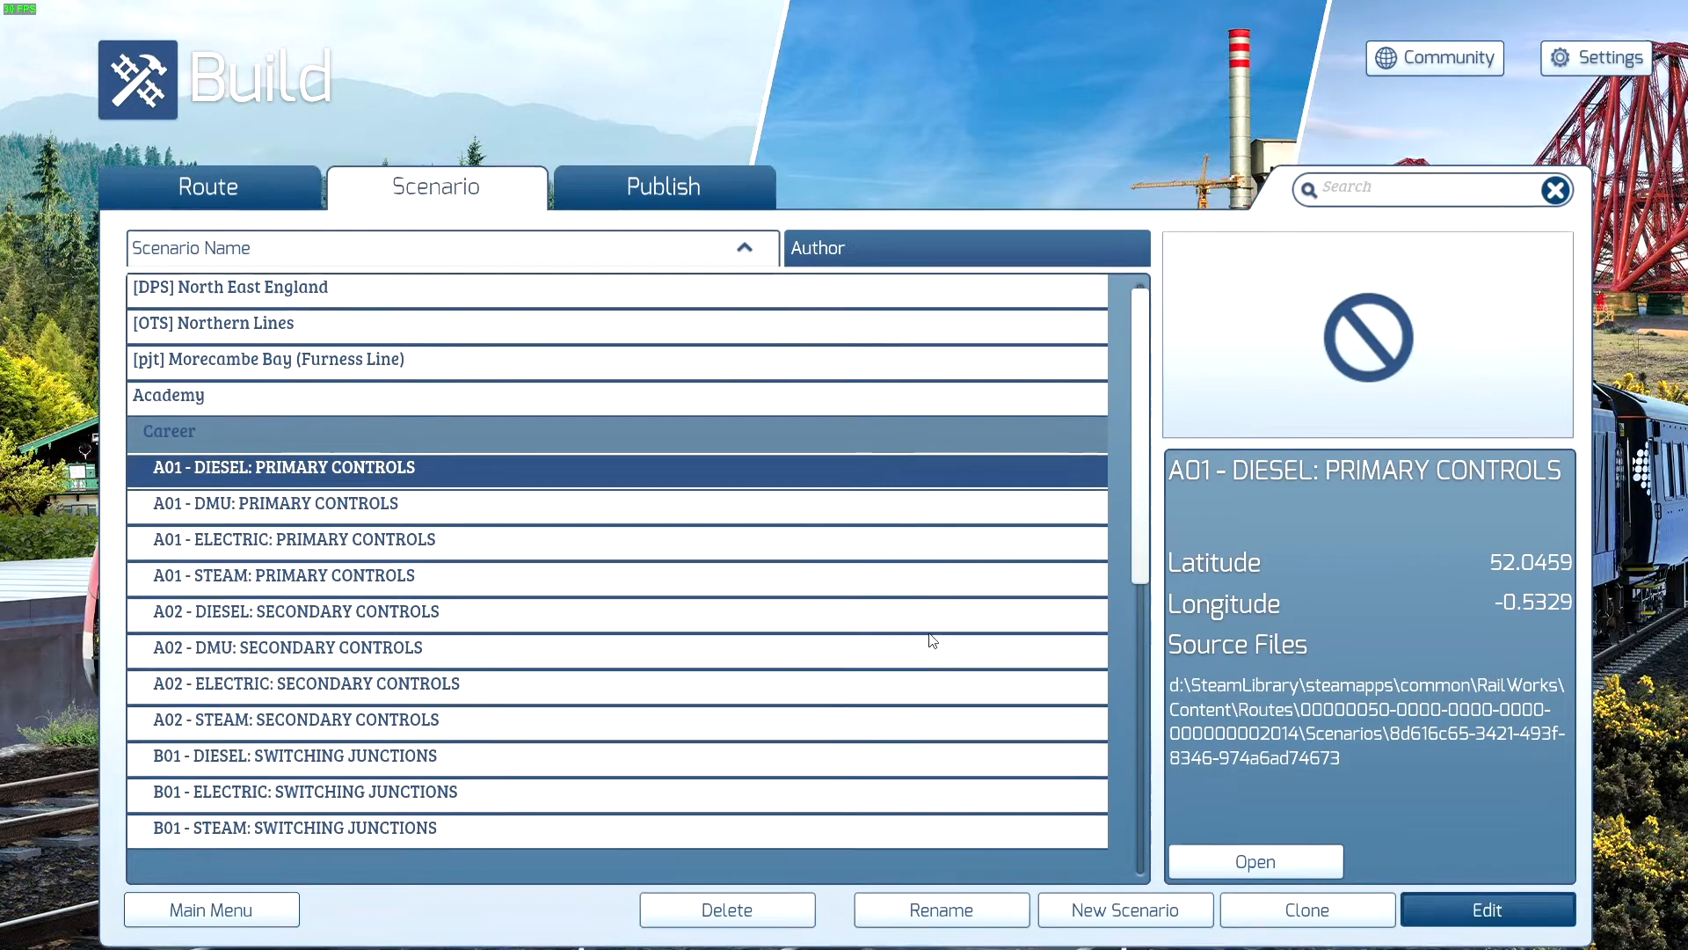
Step: Edit A01 Diesel and pick Standard Scenario Marker from the scenario markers category
left_click(1487, 910)
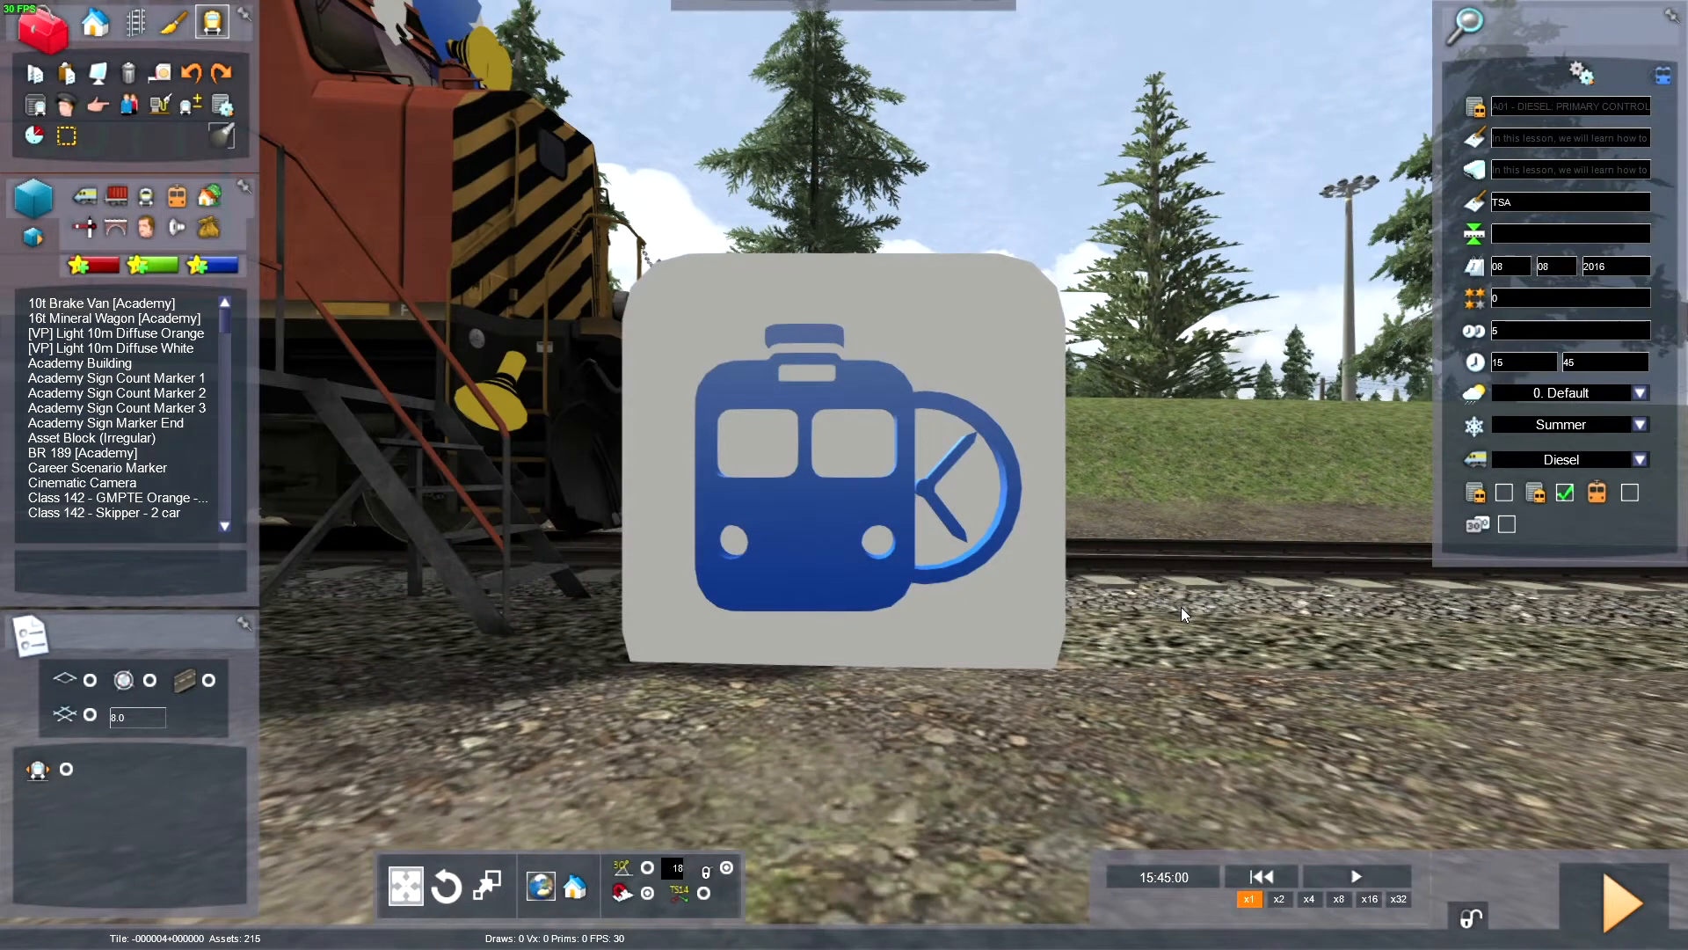
mouse_move(1093, 155)
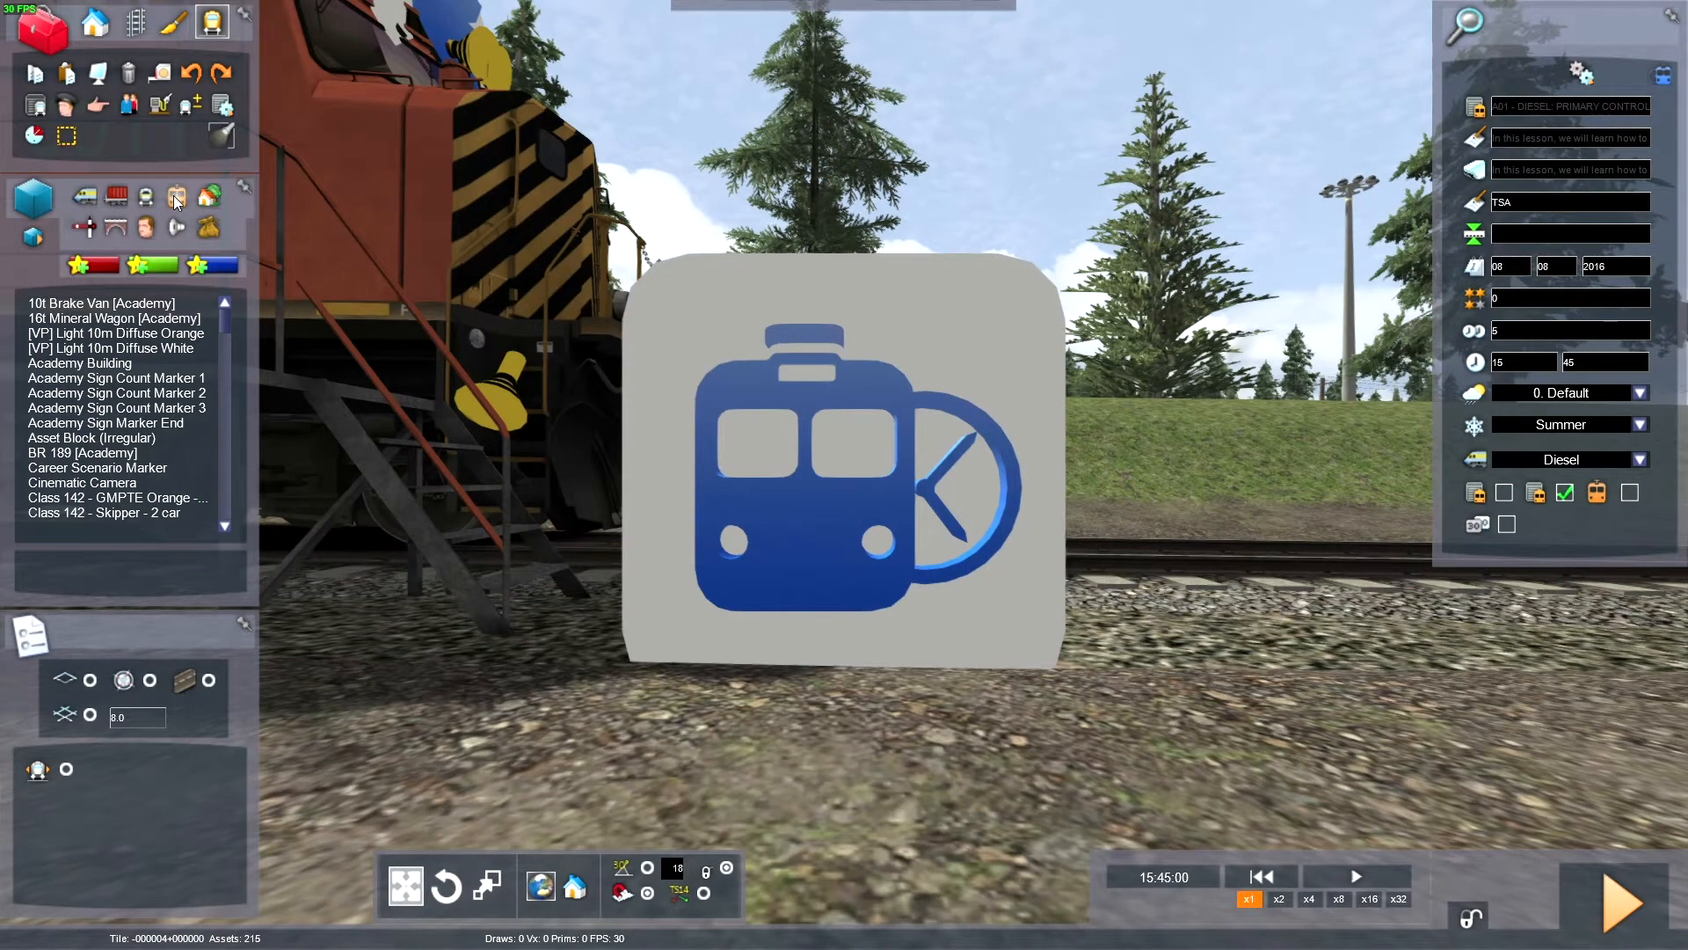
left_click(176, 197)
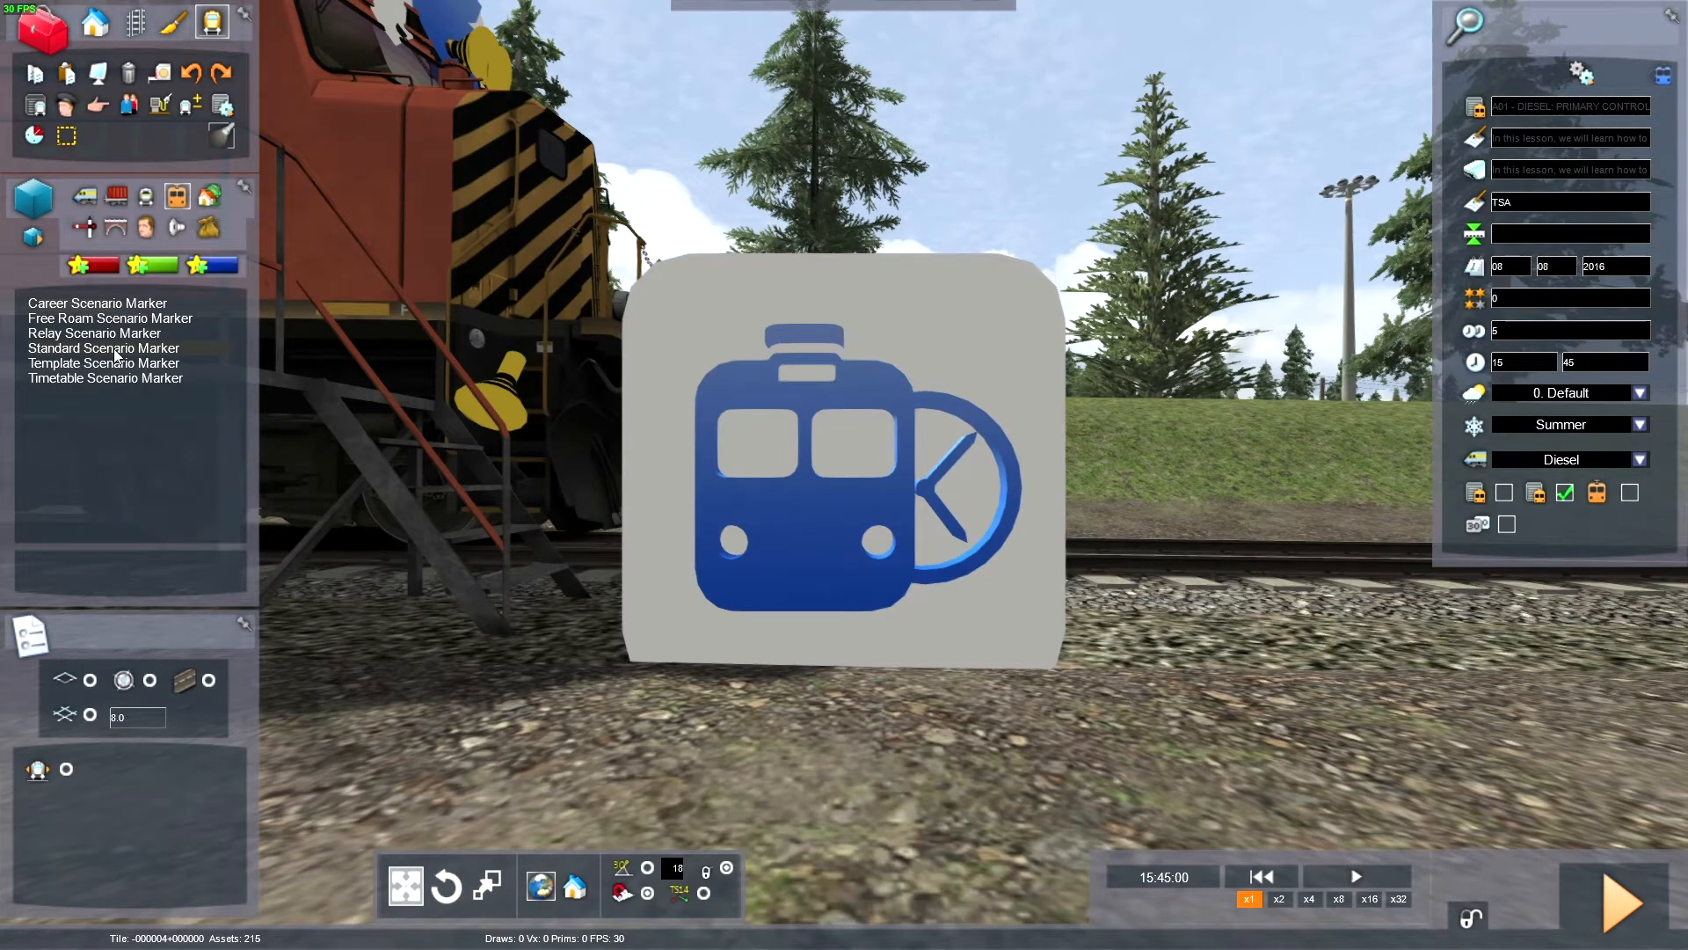
left_click(104, 349)
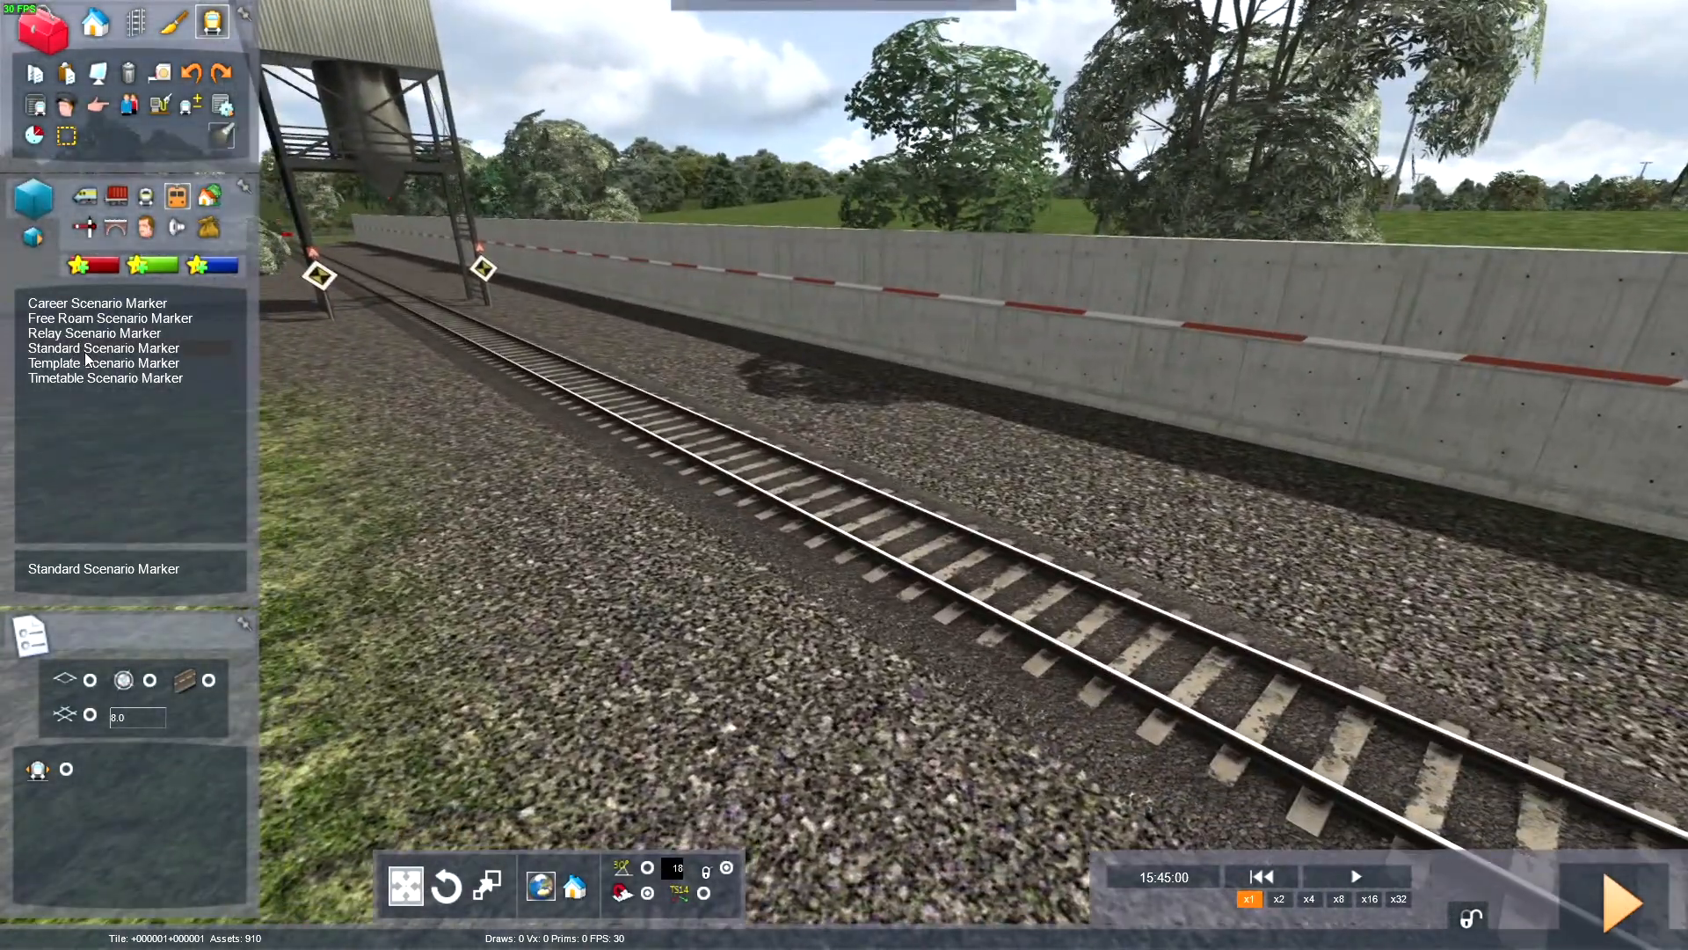
Step: Drop a Standard Scenario Marker beside the track and confirm saving the scenario
left_click(104, 346)
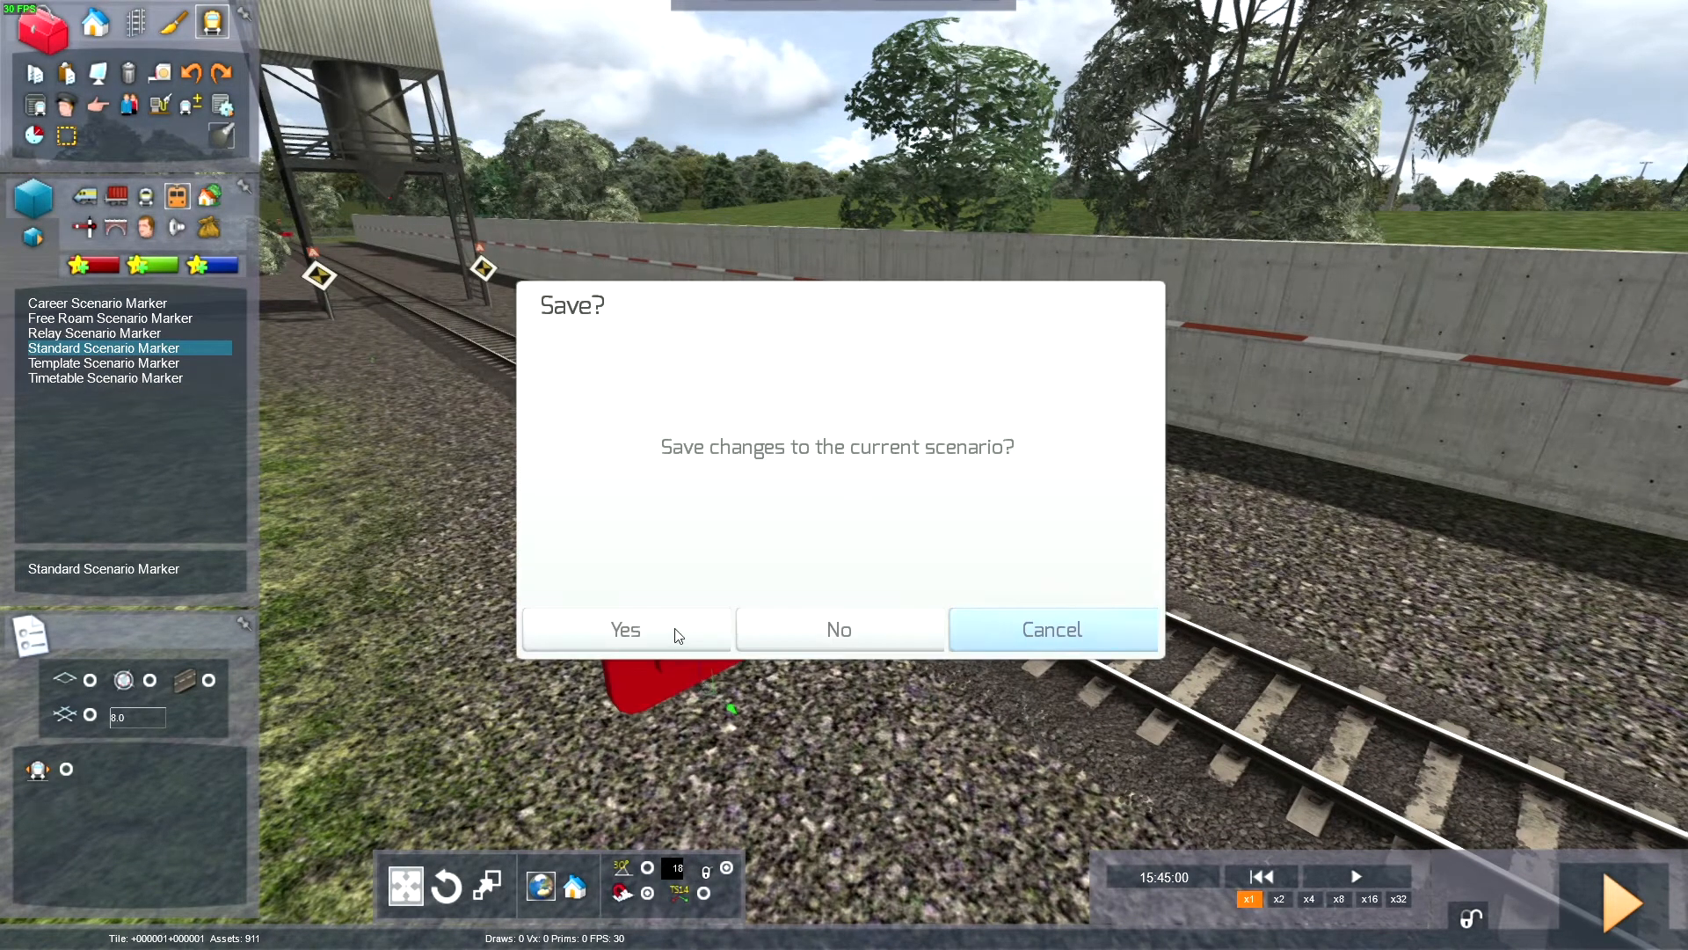
left_click(838, 629)
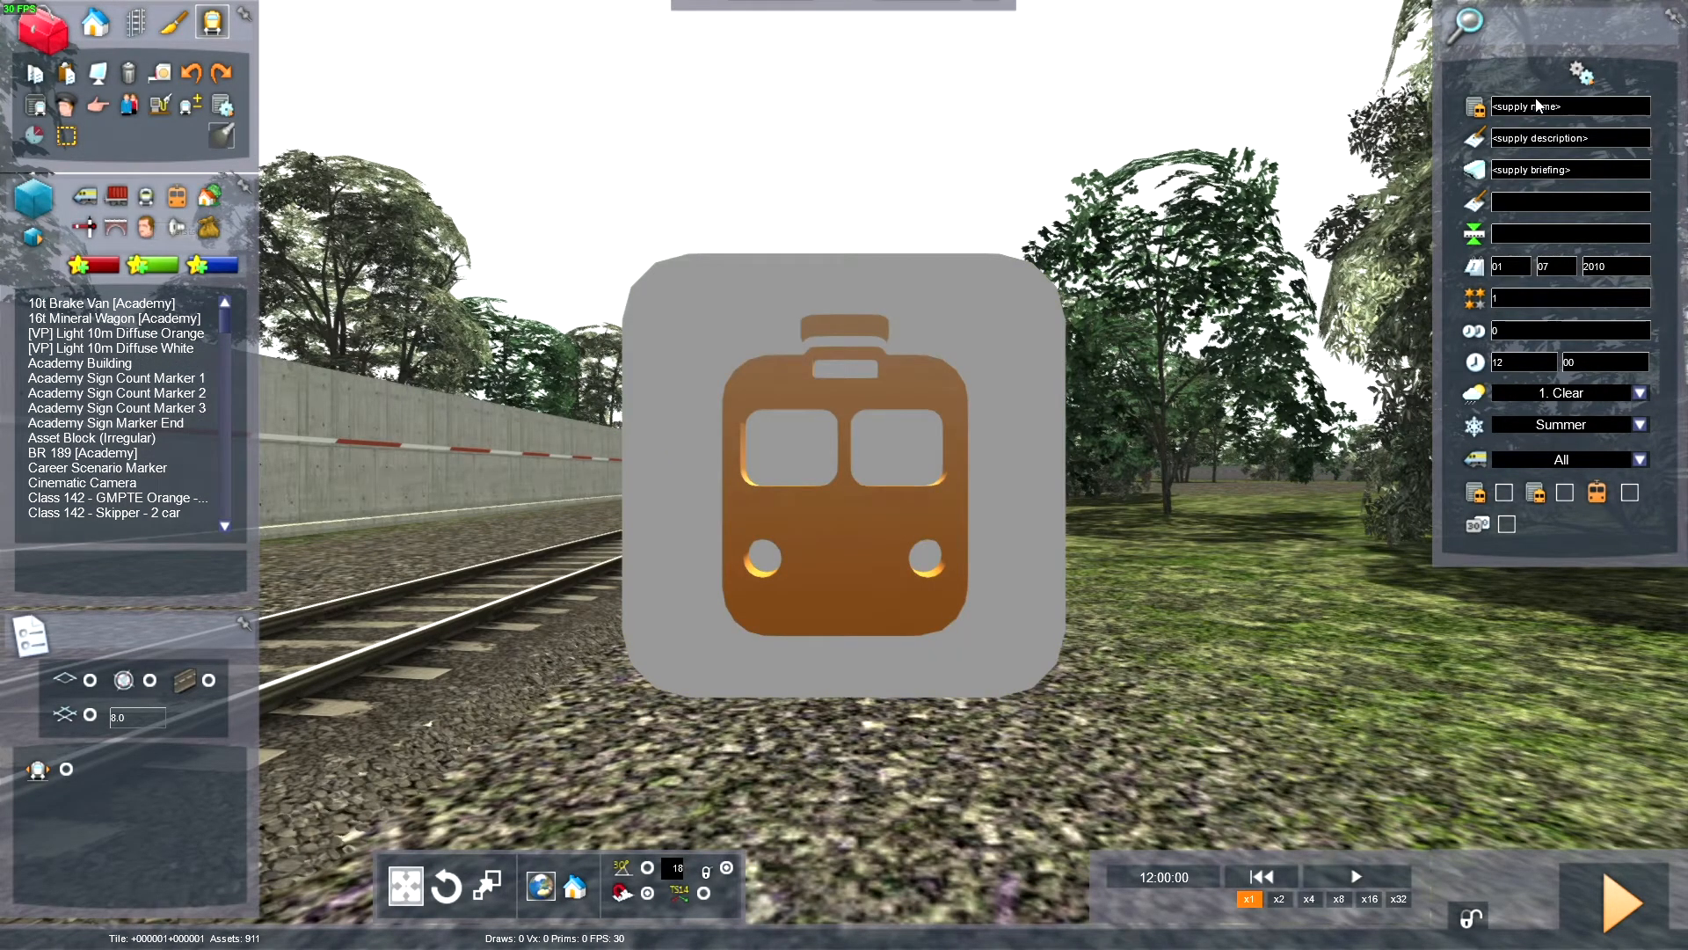
mouse_move(1476, 109)
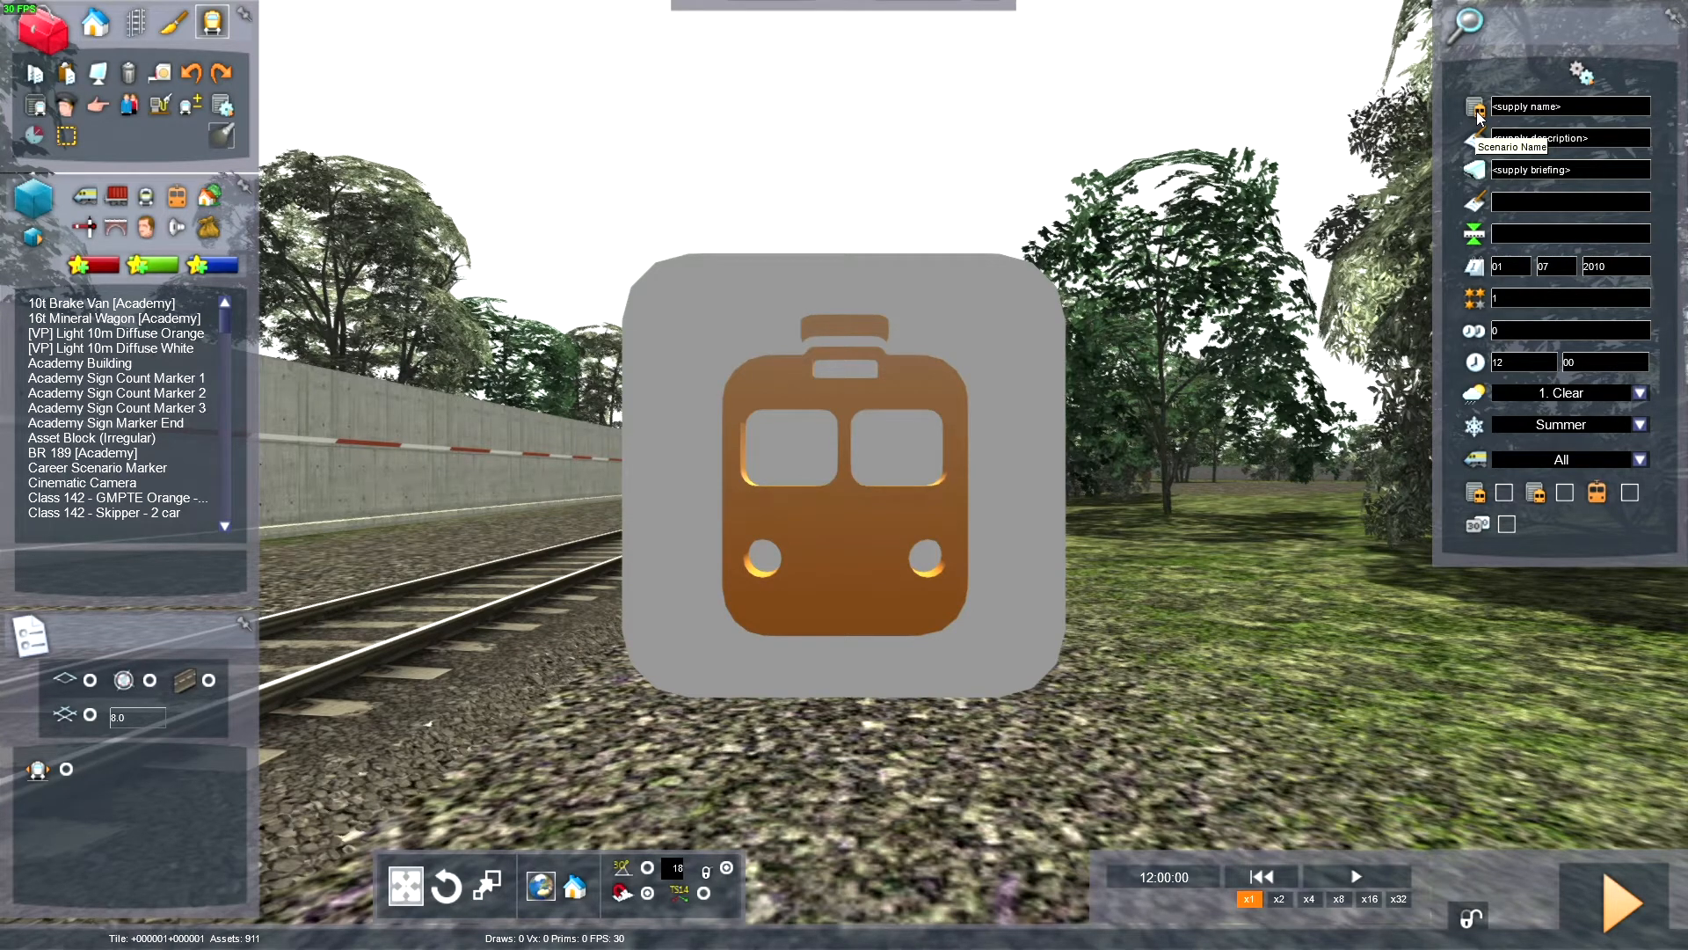
Step: Name the scenario 'AHaigh' and set the author to 'Adam Haig'
left_click(1570, 105)
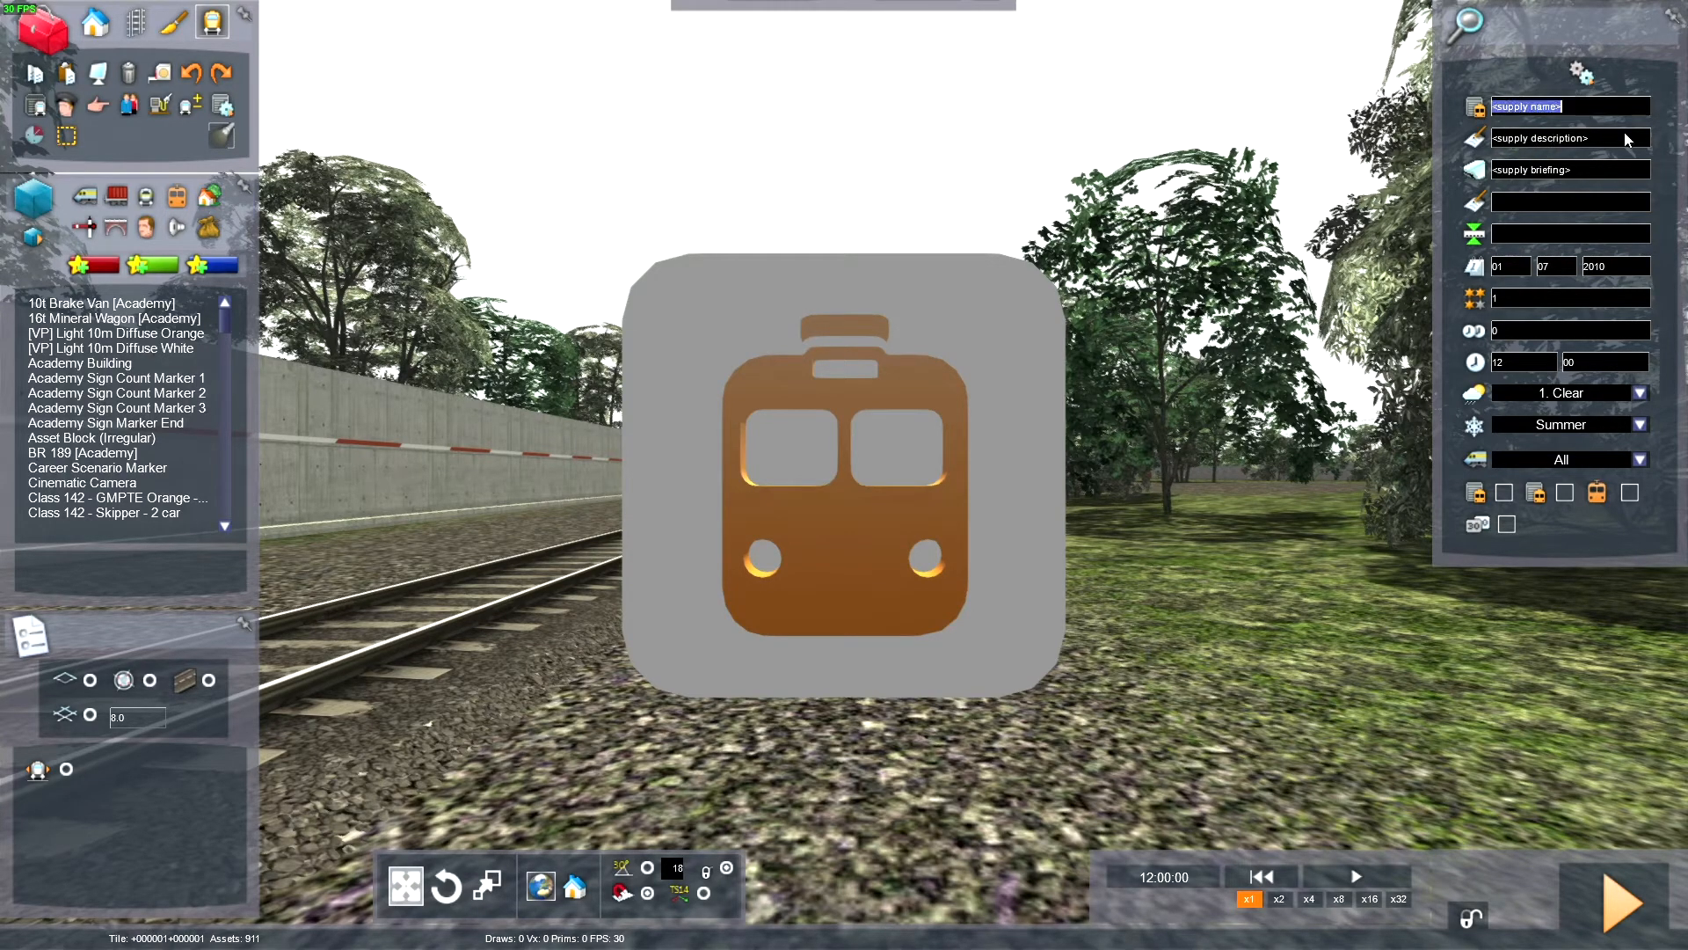
type("AHaigh] Demo")
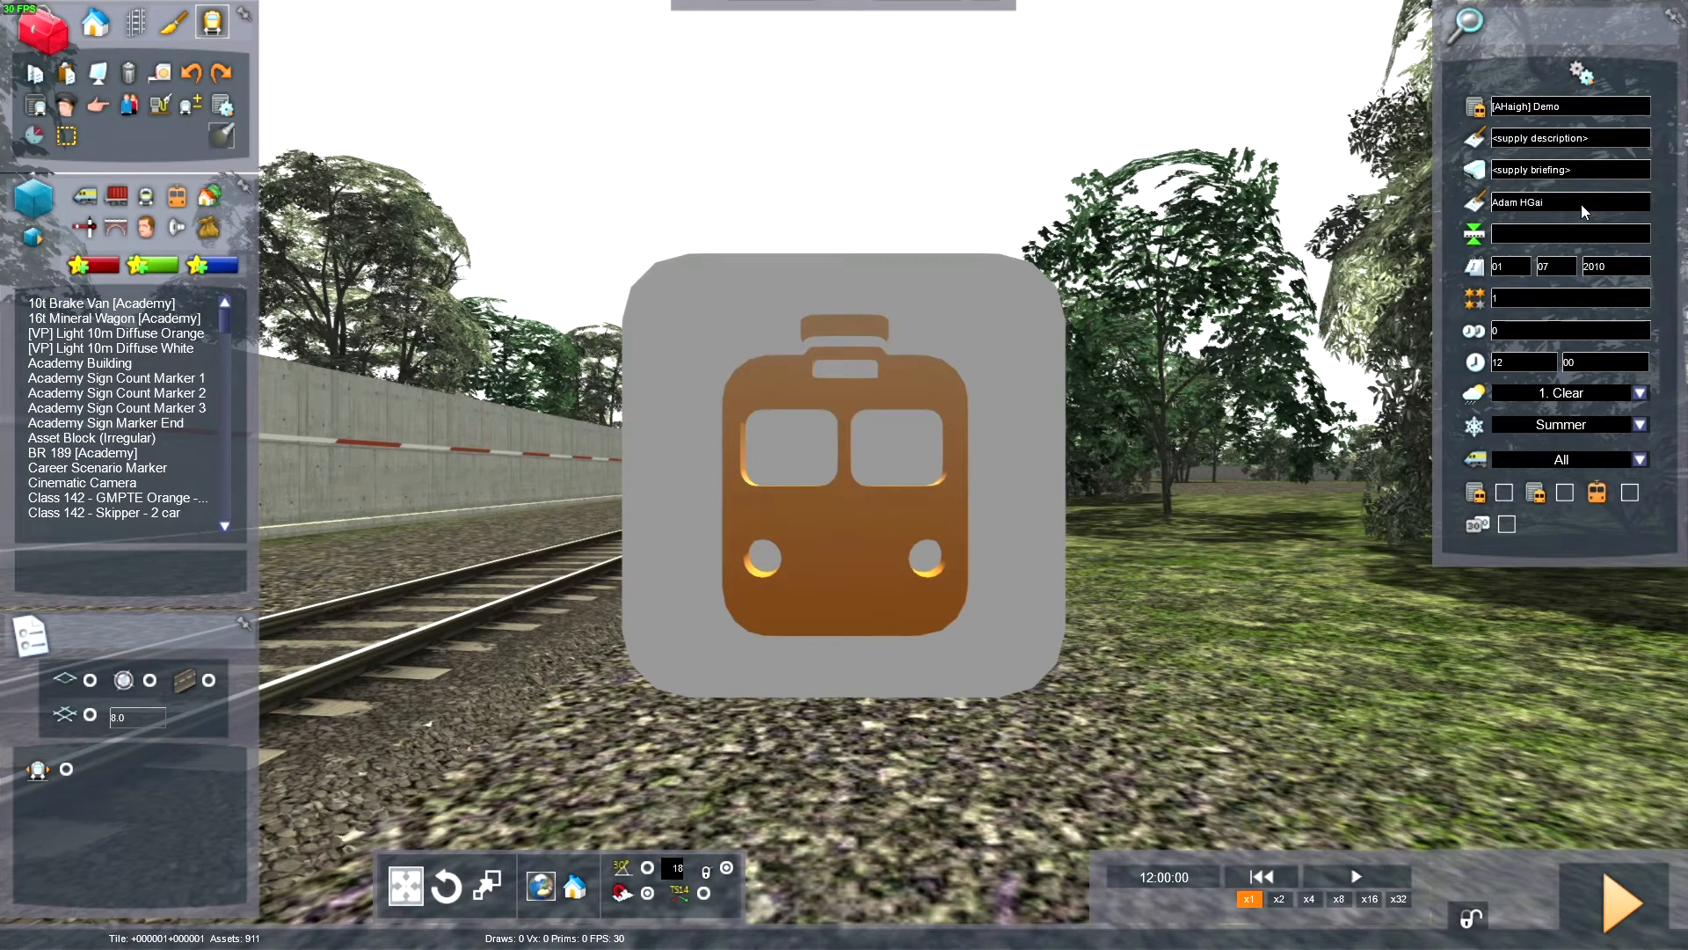
type("Adam Haigh")
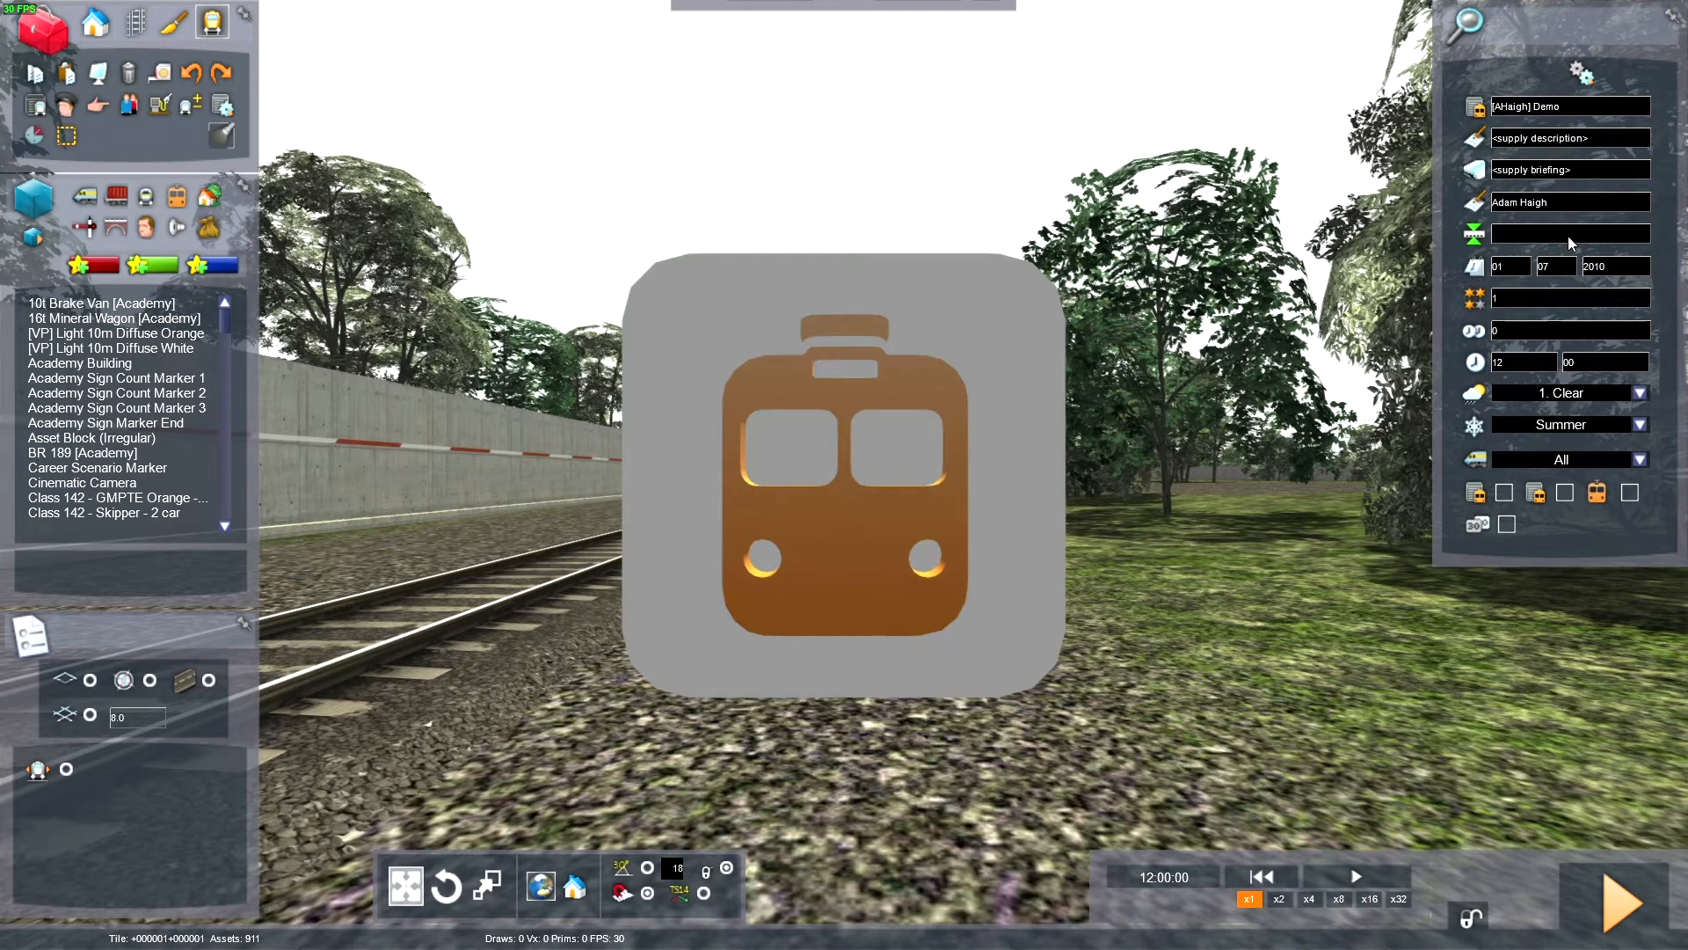
mouse_move(1473, 268)
type("2021")
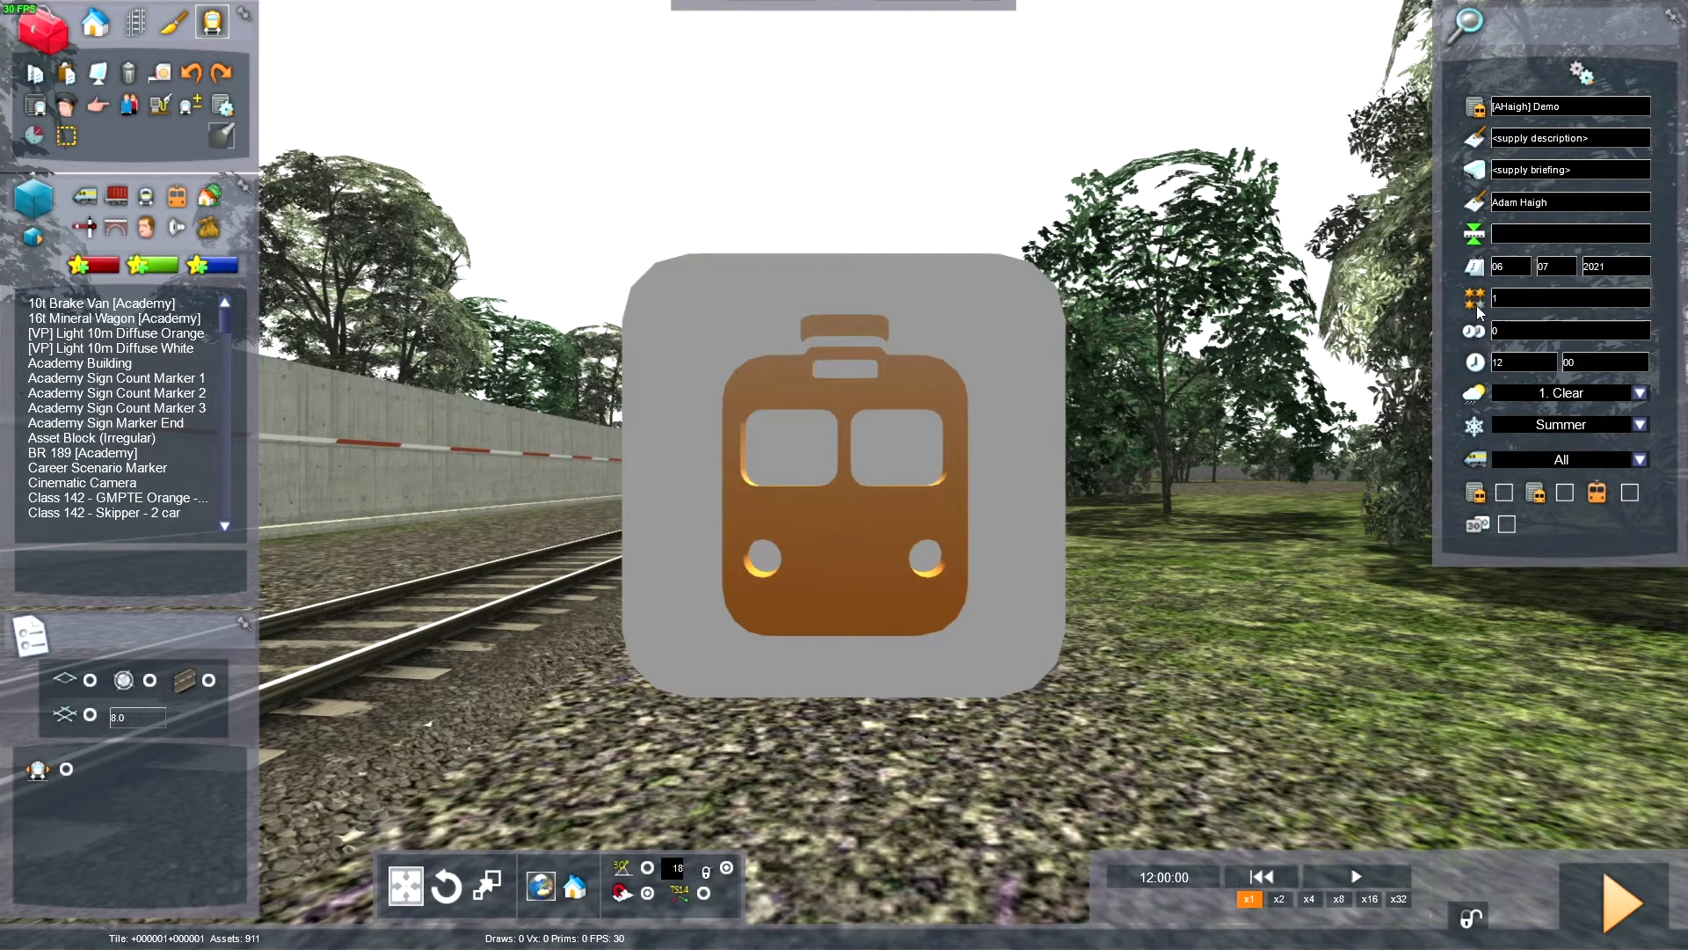
mouse_move(1477, 309)
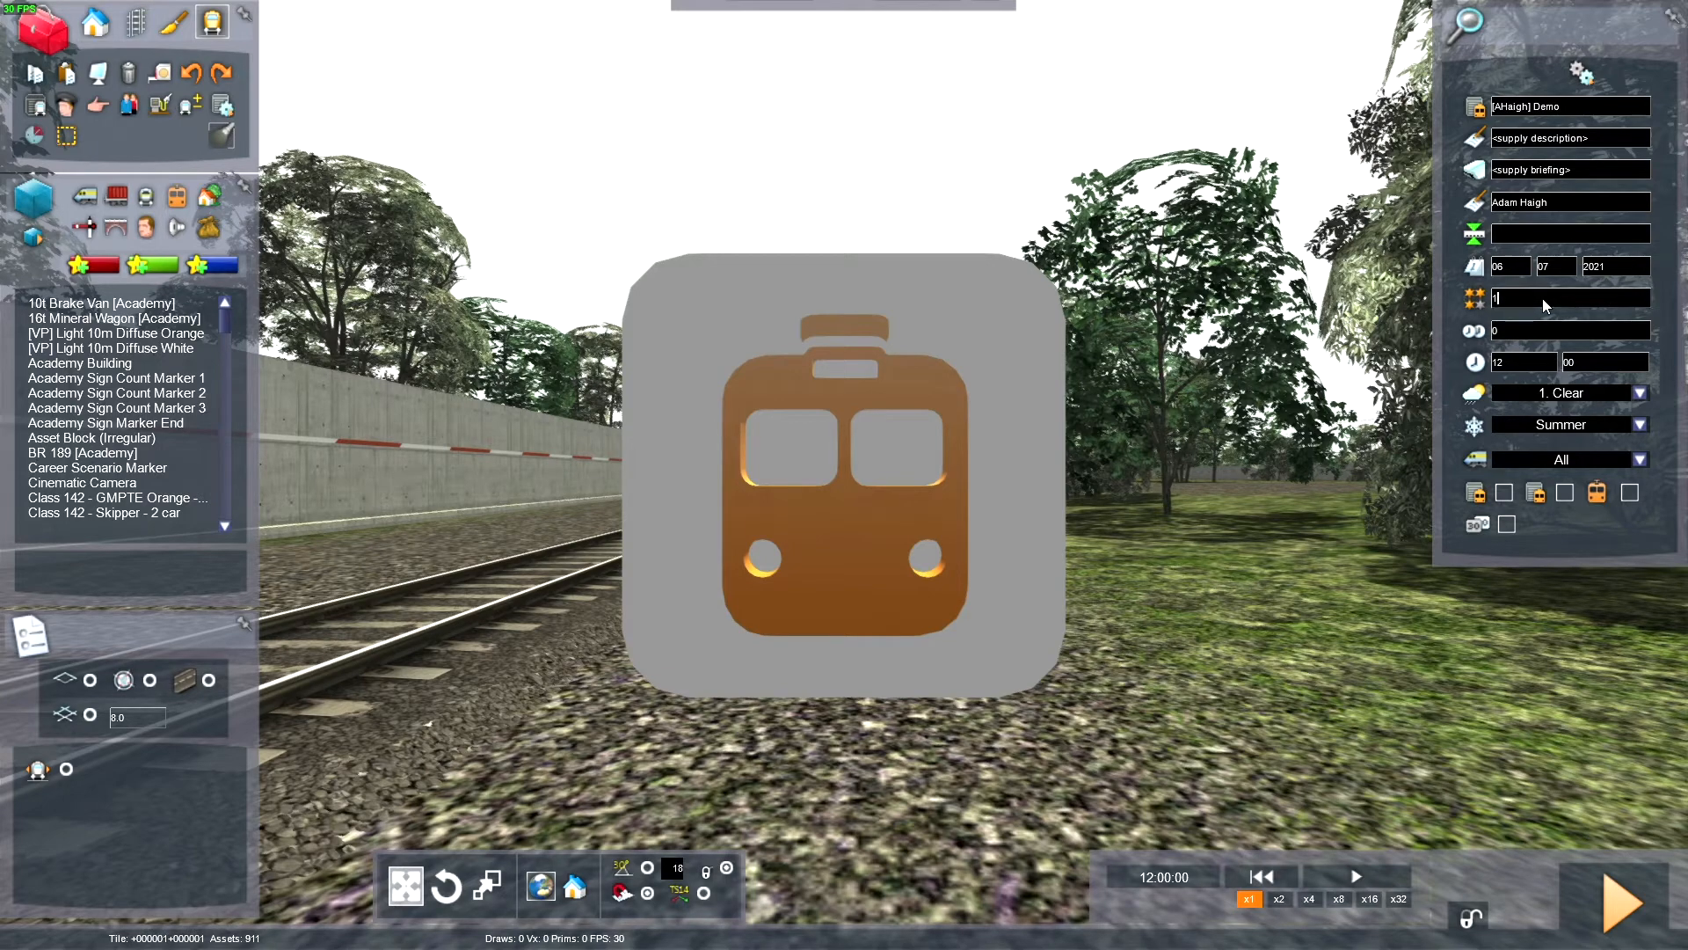
mouse_move(1478, 342)
type("23")
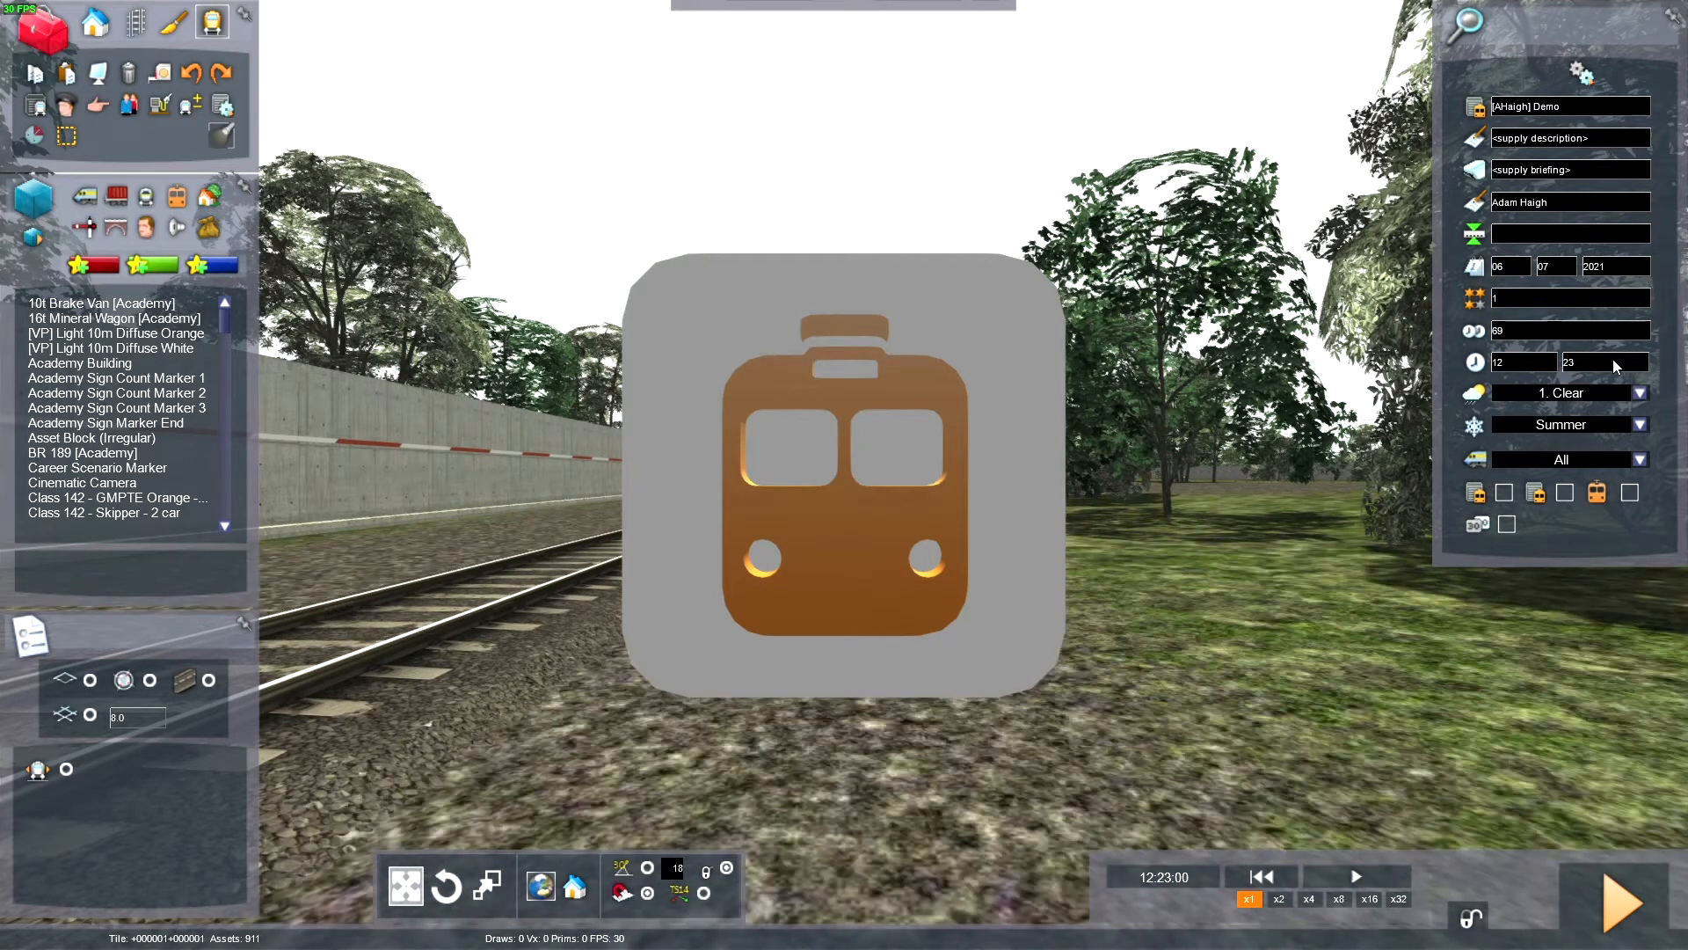
mouse_move(1475, 393)
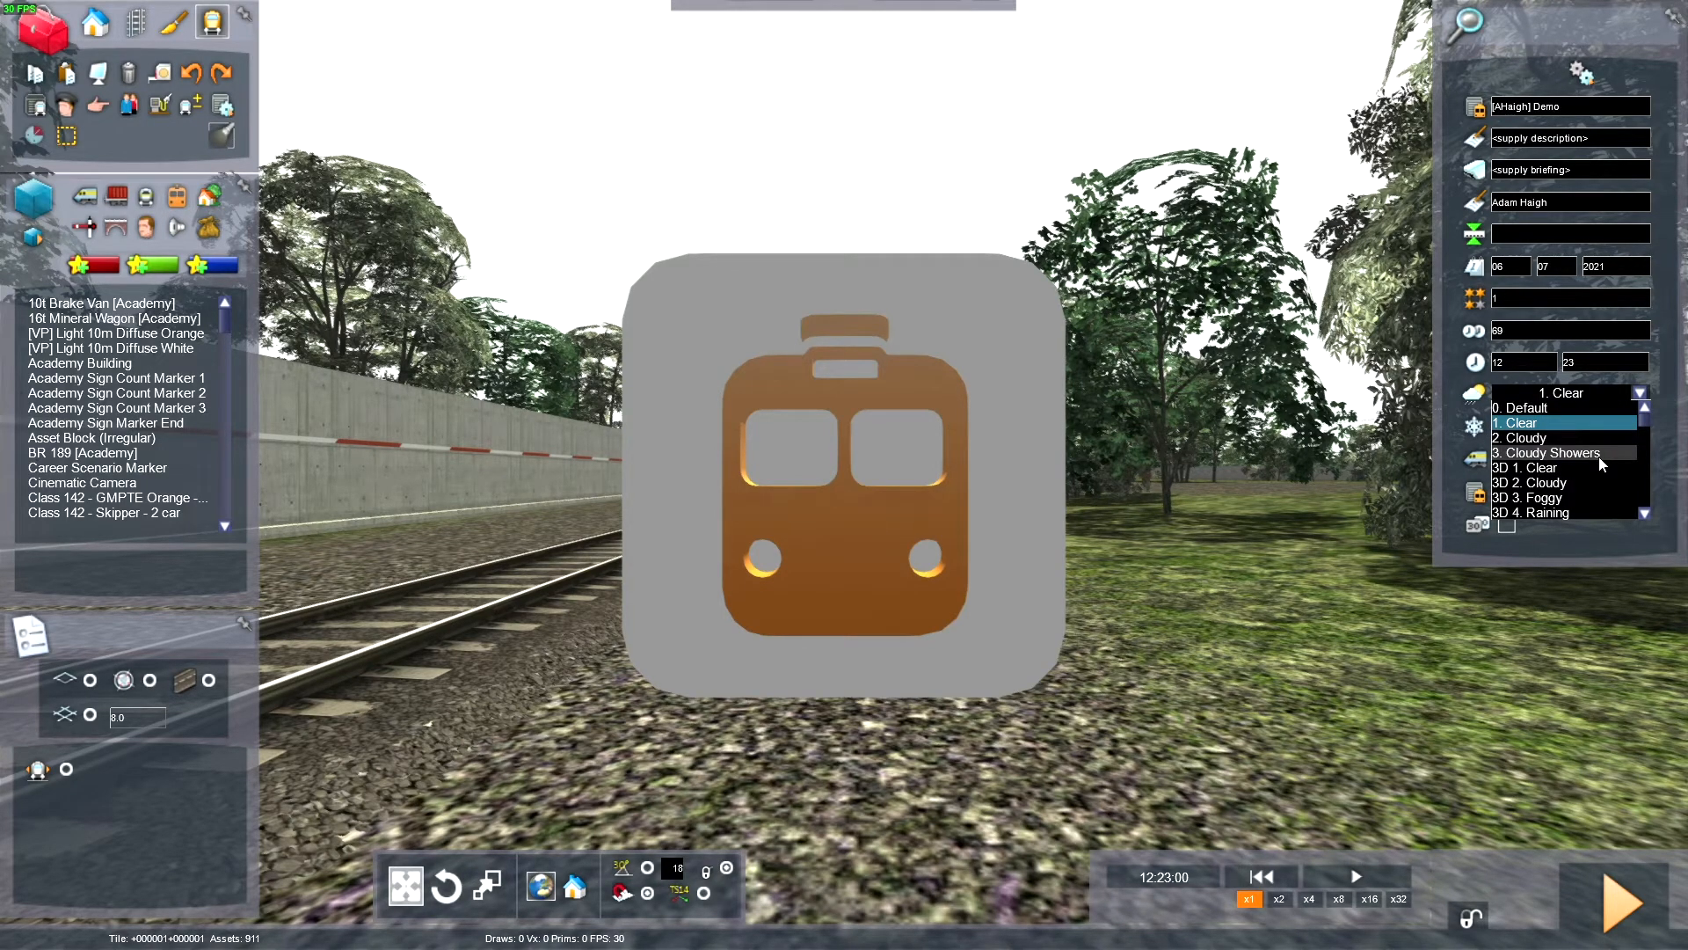
Step: Keep the season as Summer and set the scenario class to Diesel
scroll("down", 3)
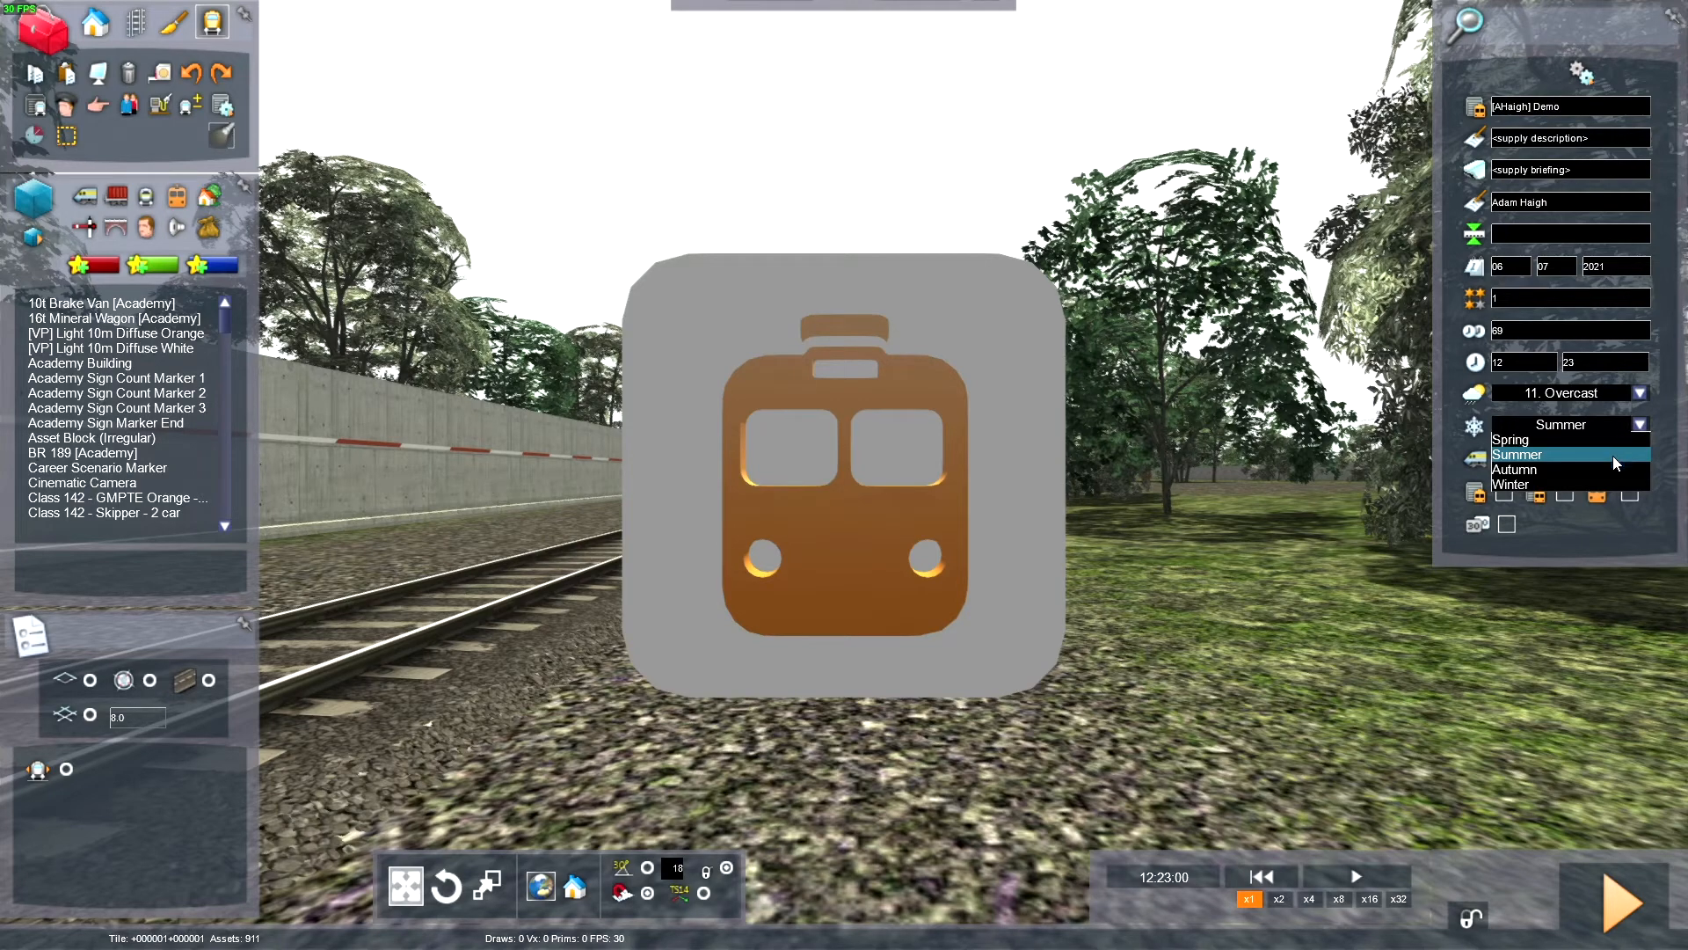
left_click(1559, 454)
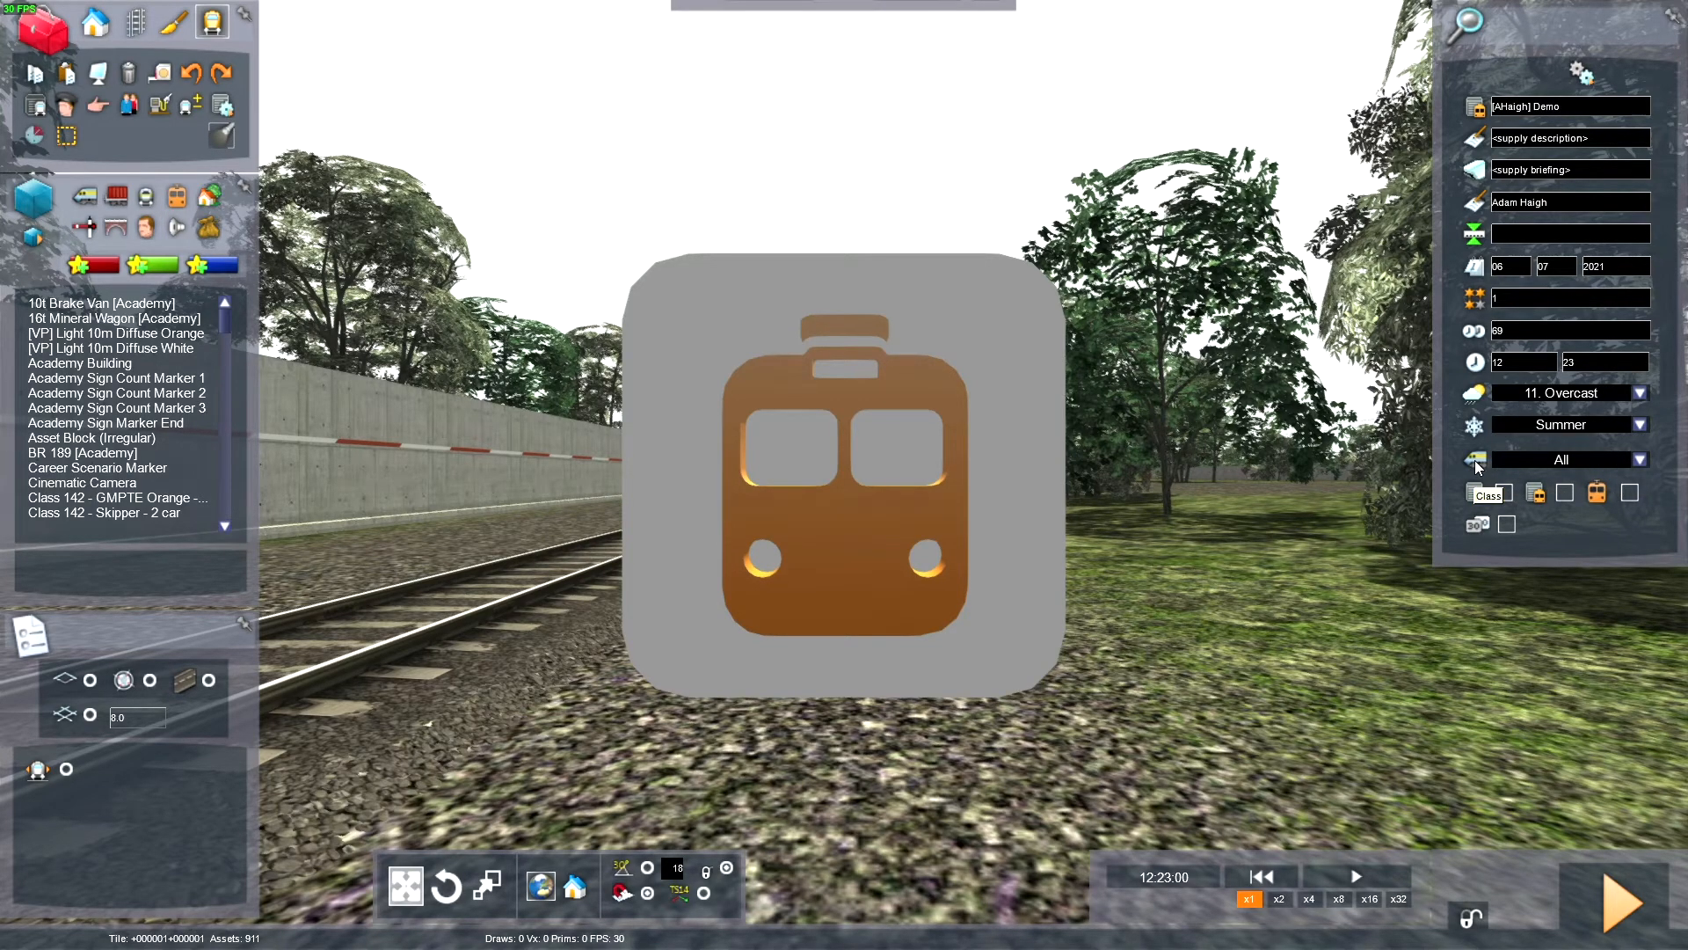
left_click(1562, 459)
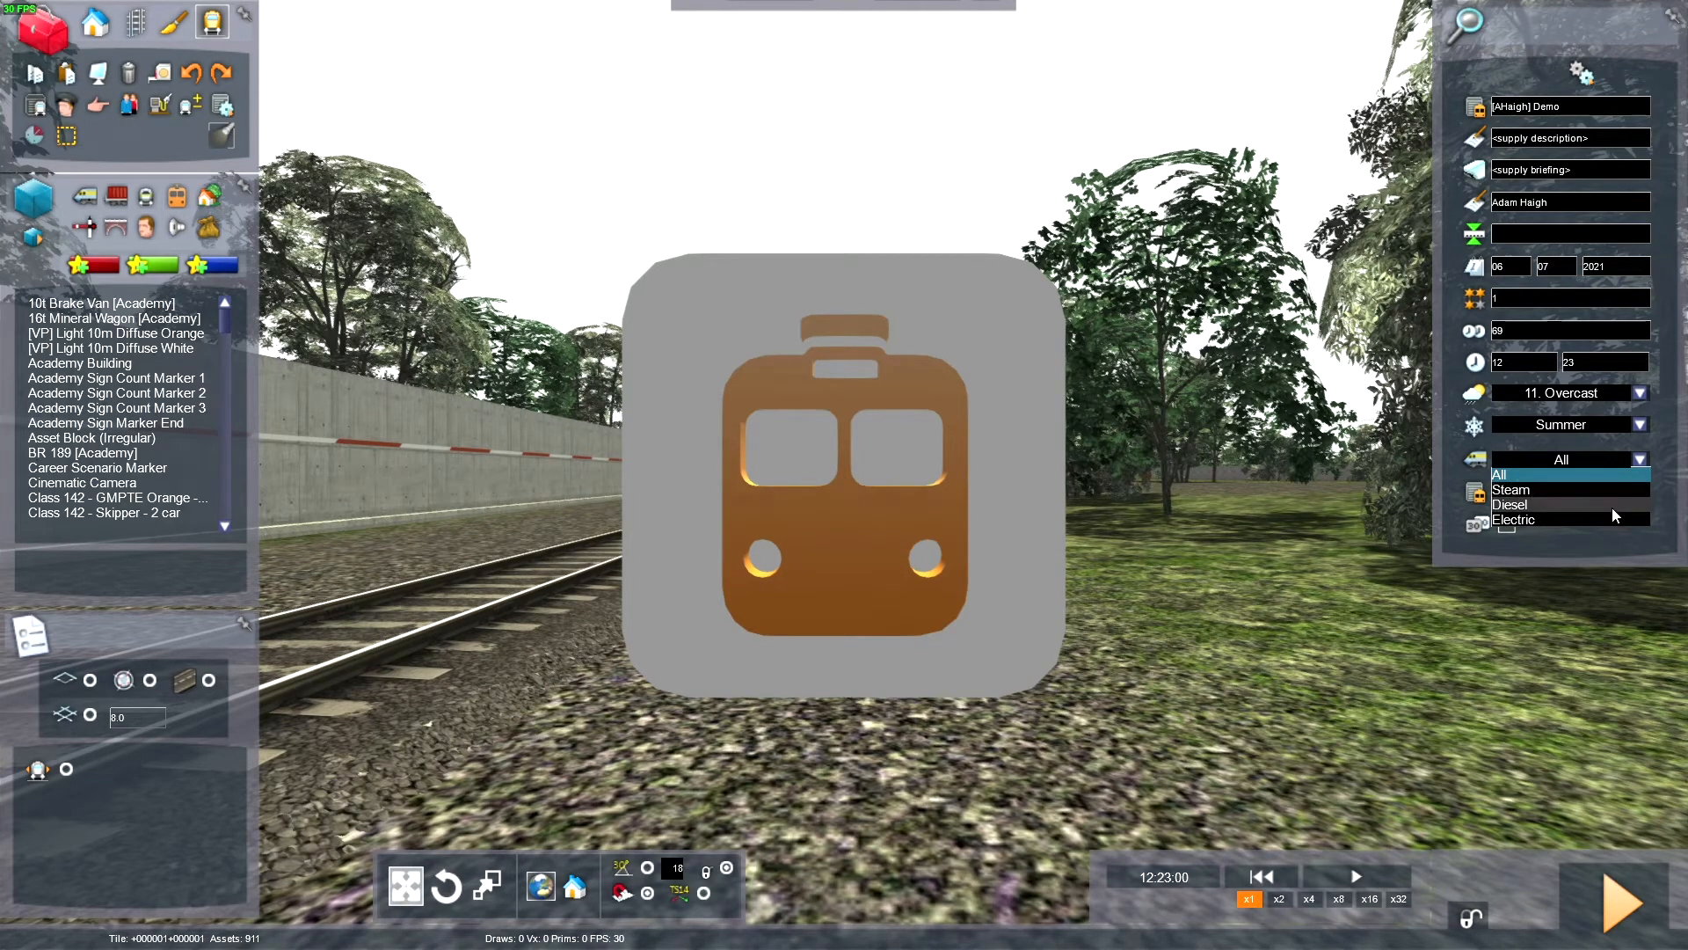
left_click(1511, 504)
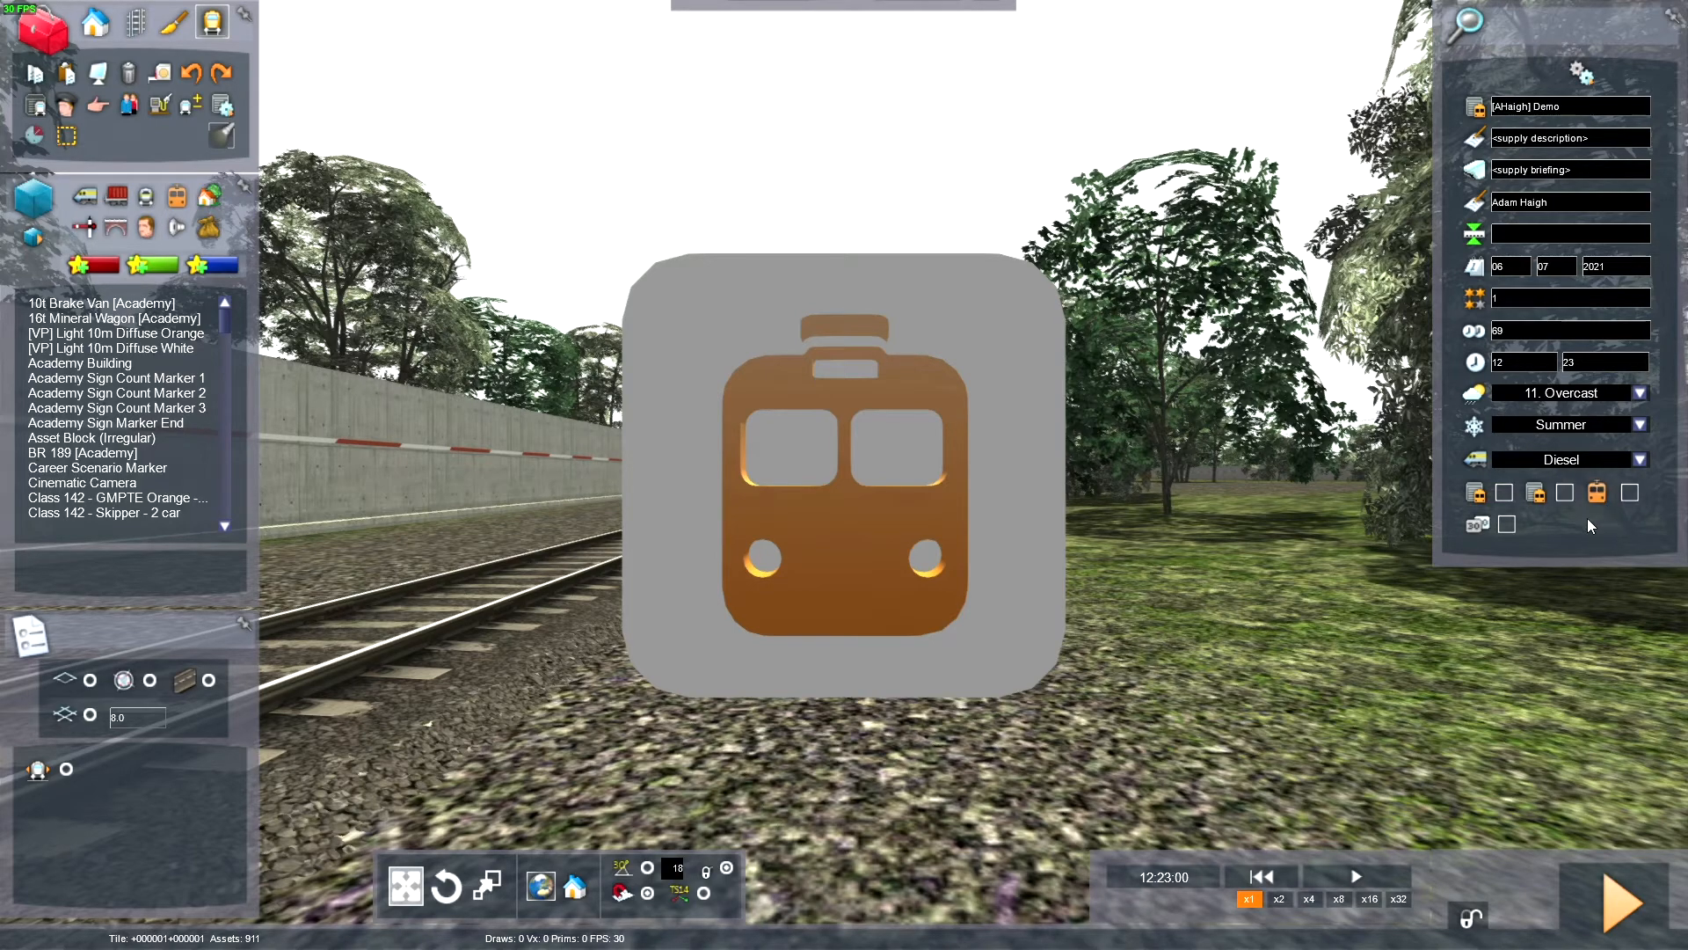
mouse_move(1476, 493)
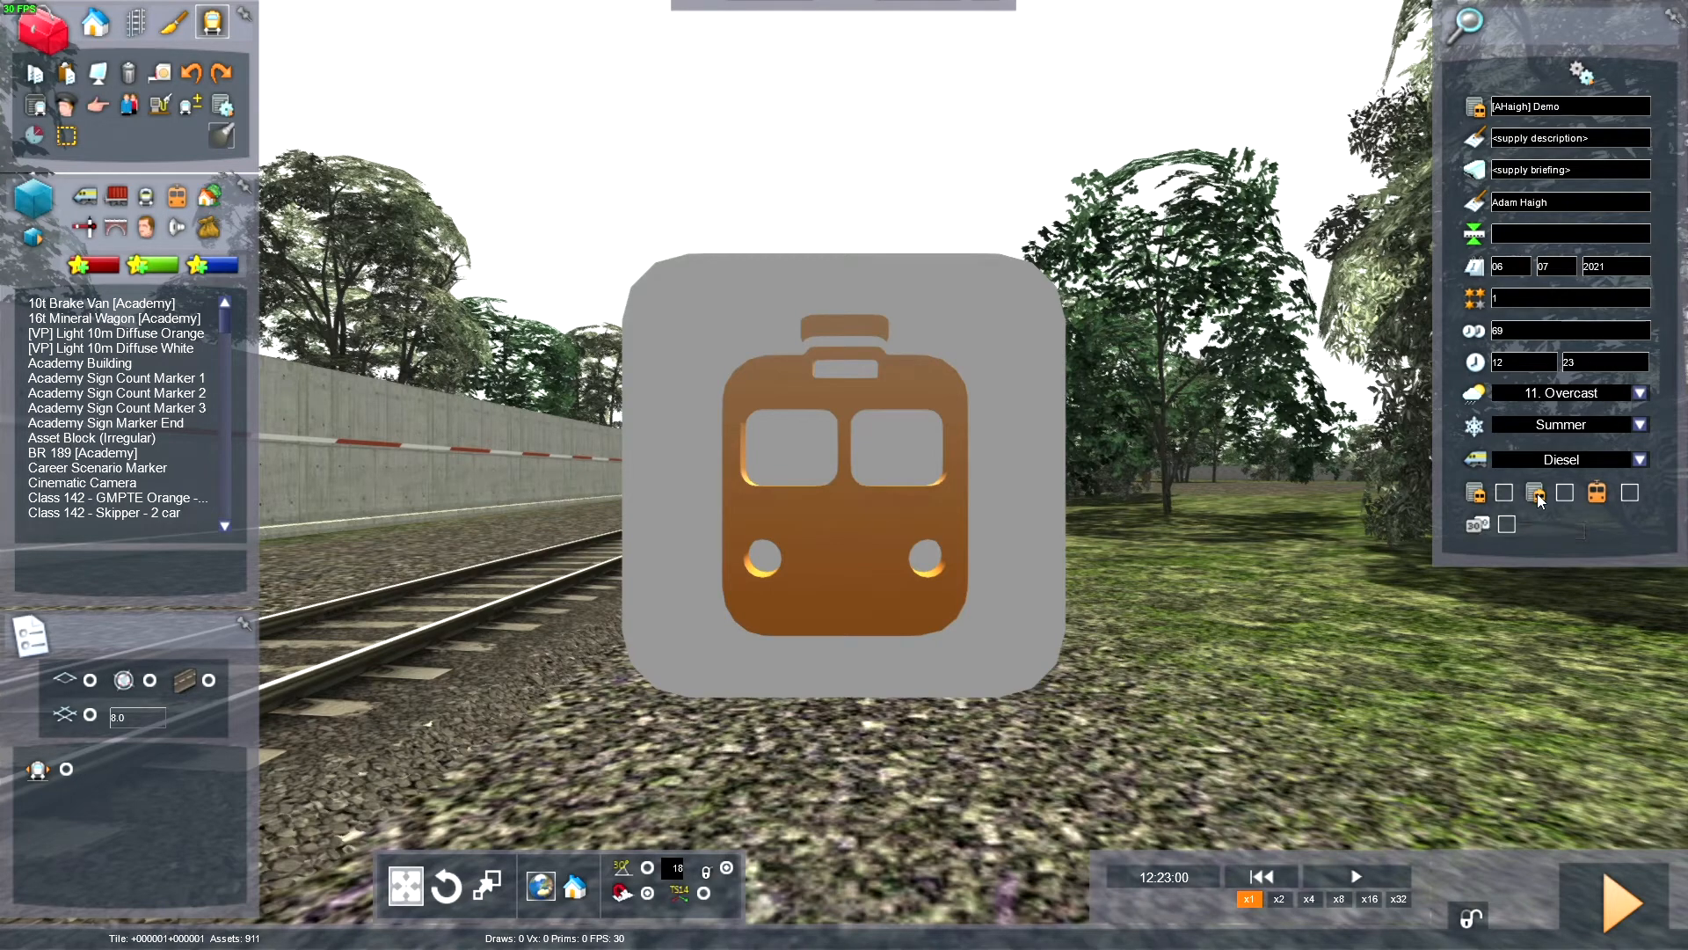
mouse_move(1534, 493)
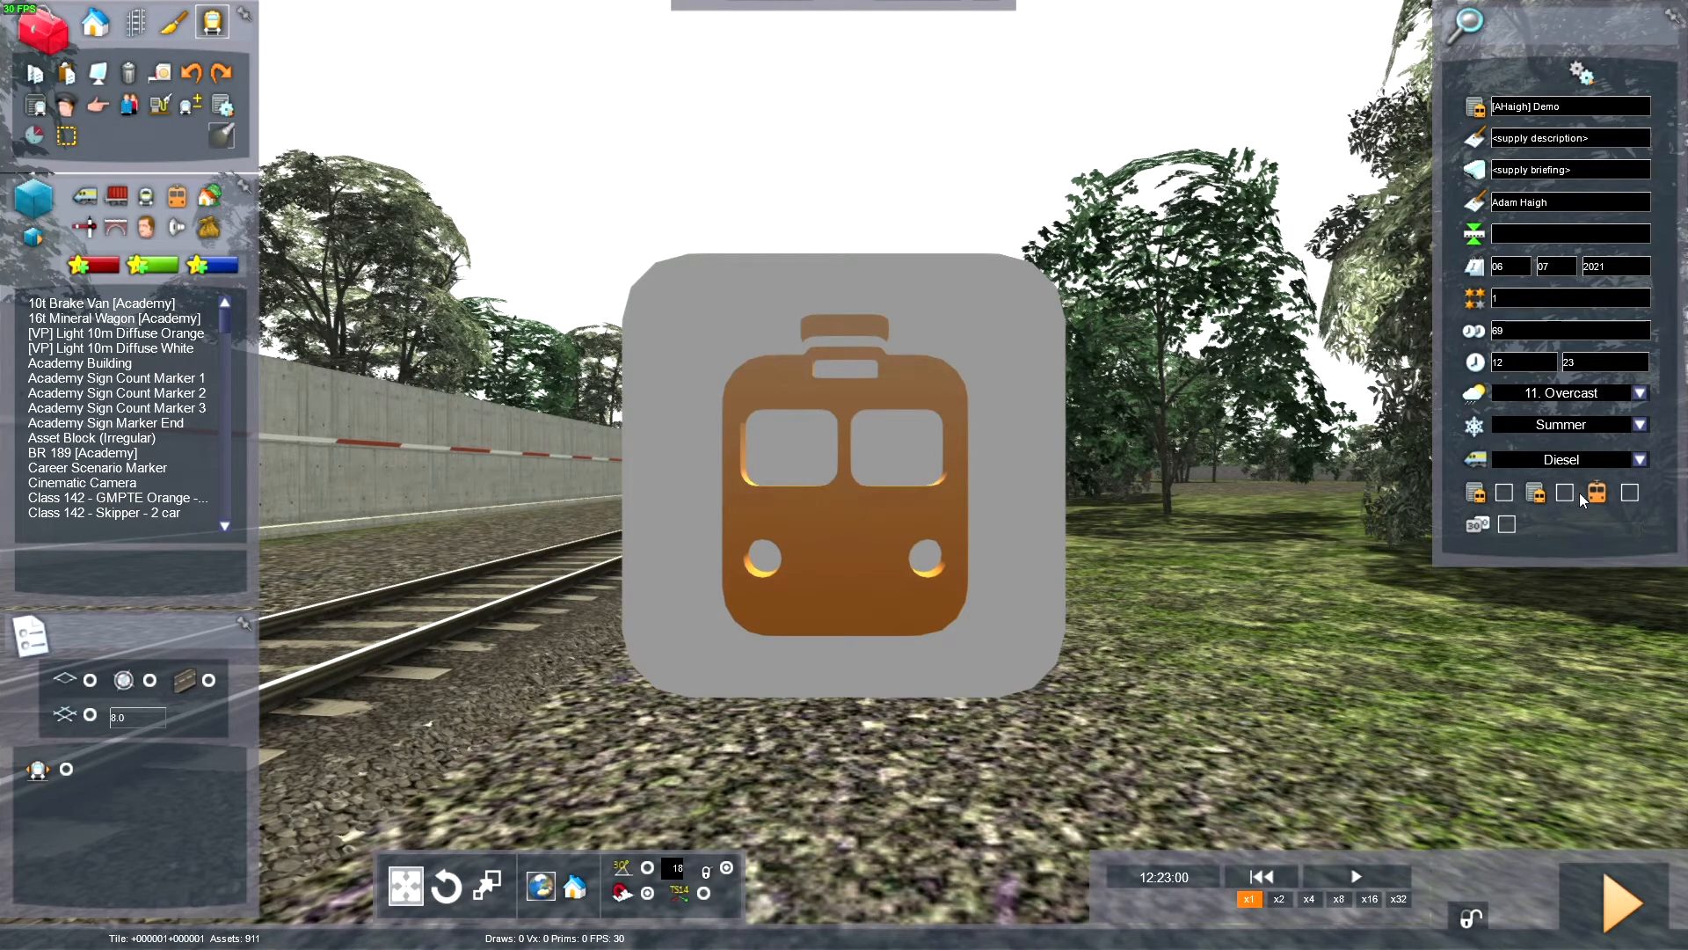
Step: Tick the third and fifth control checkboxes in the scenario properties
left_click(1566, 493)
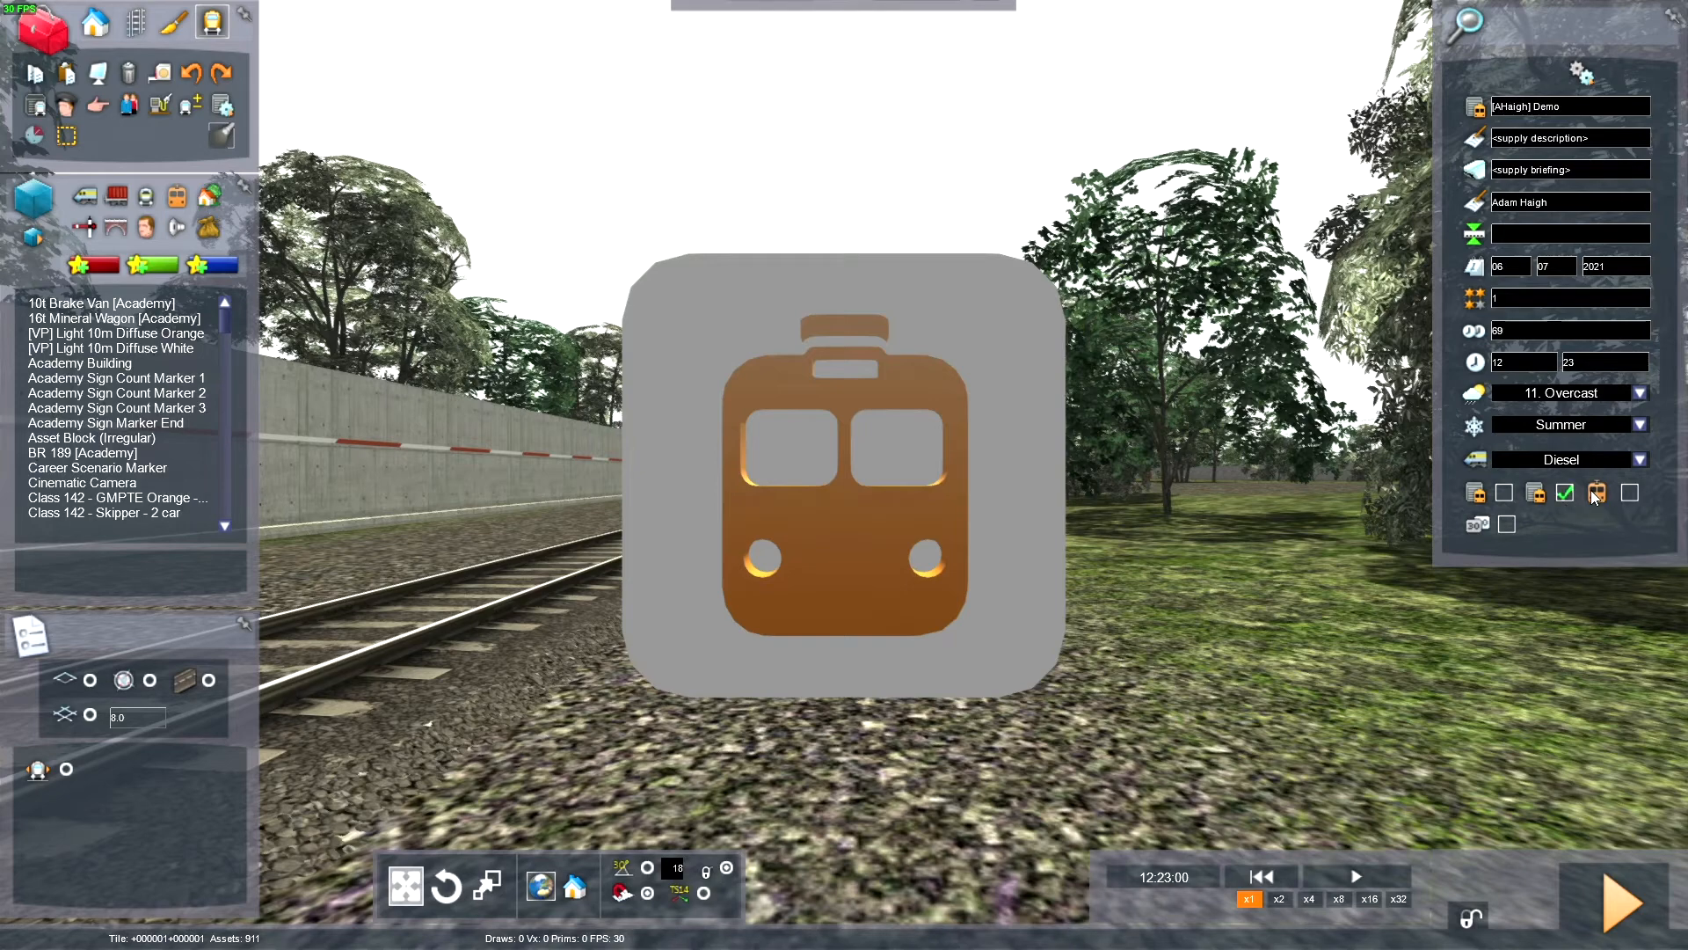
mouse_move(1598, 492)
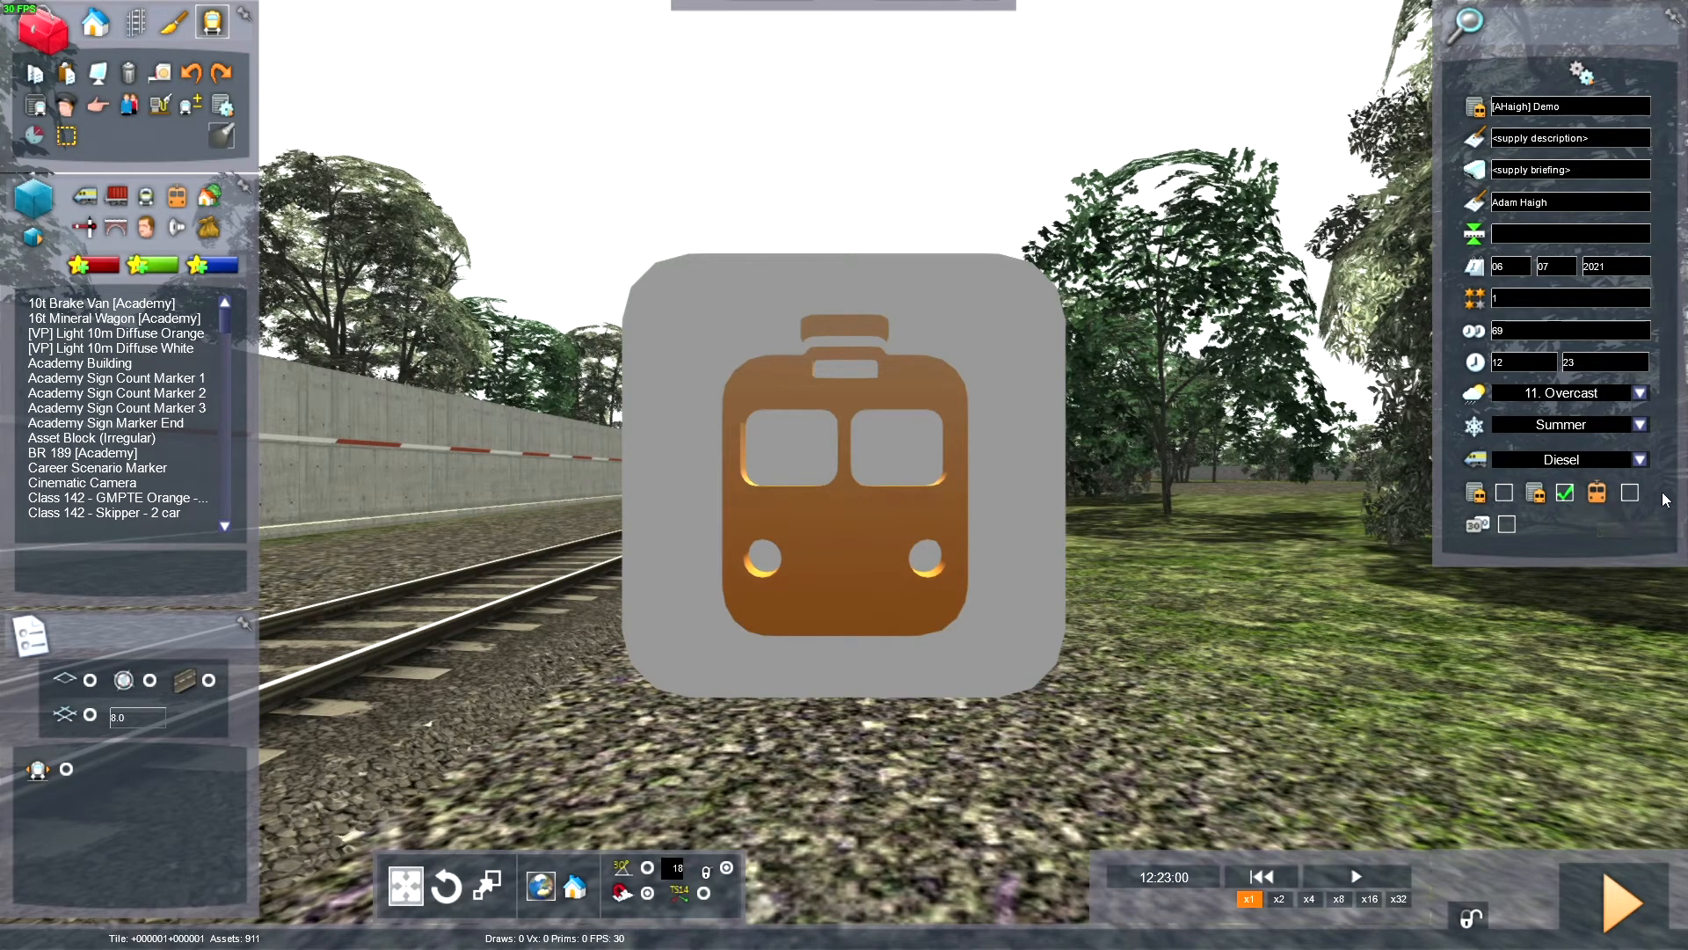
left_click(1630, 492)
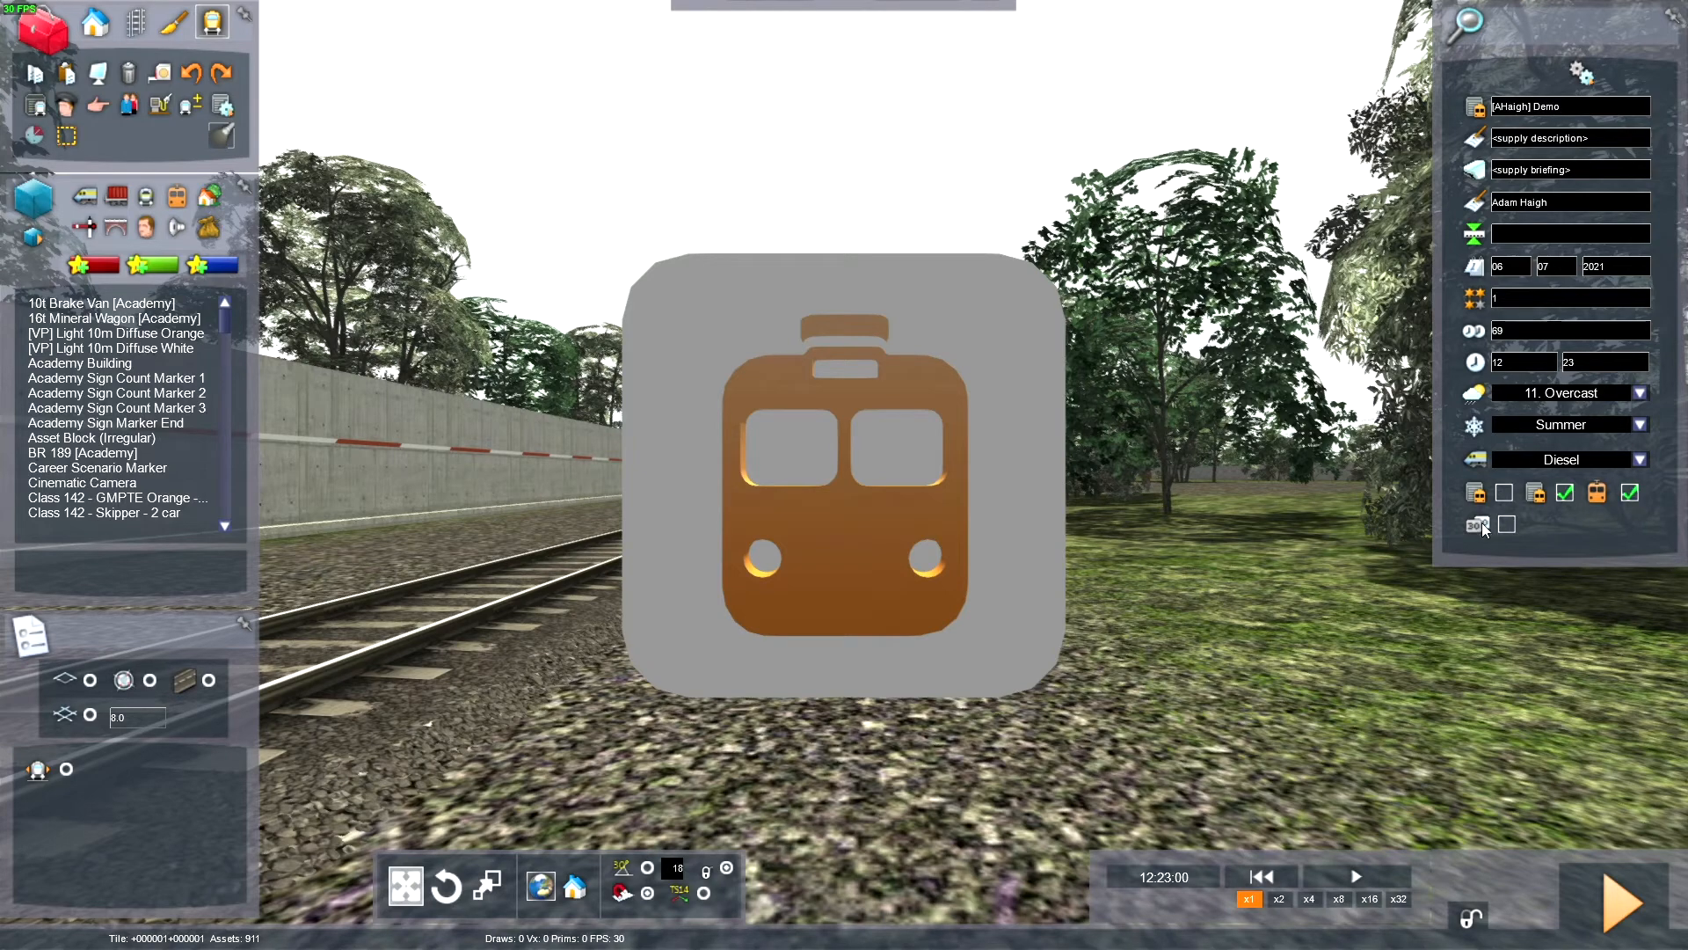
mouse_move(1475, 525)
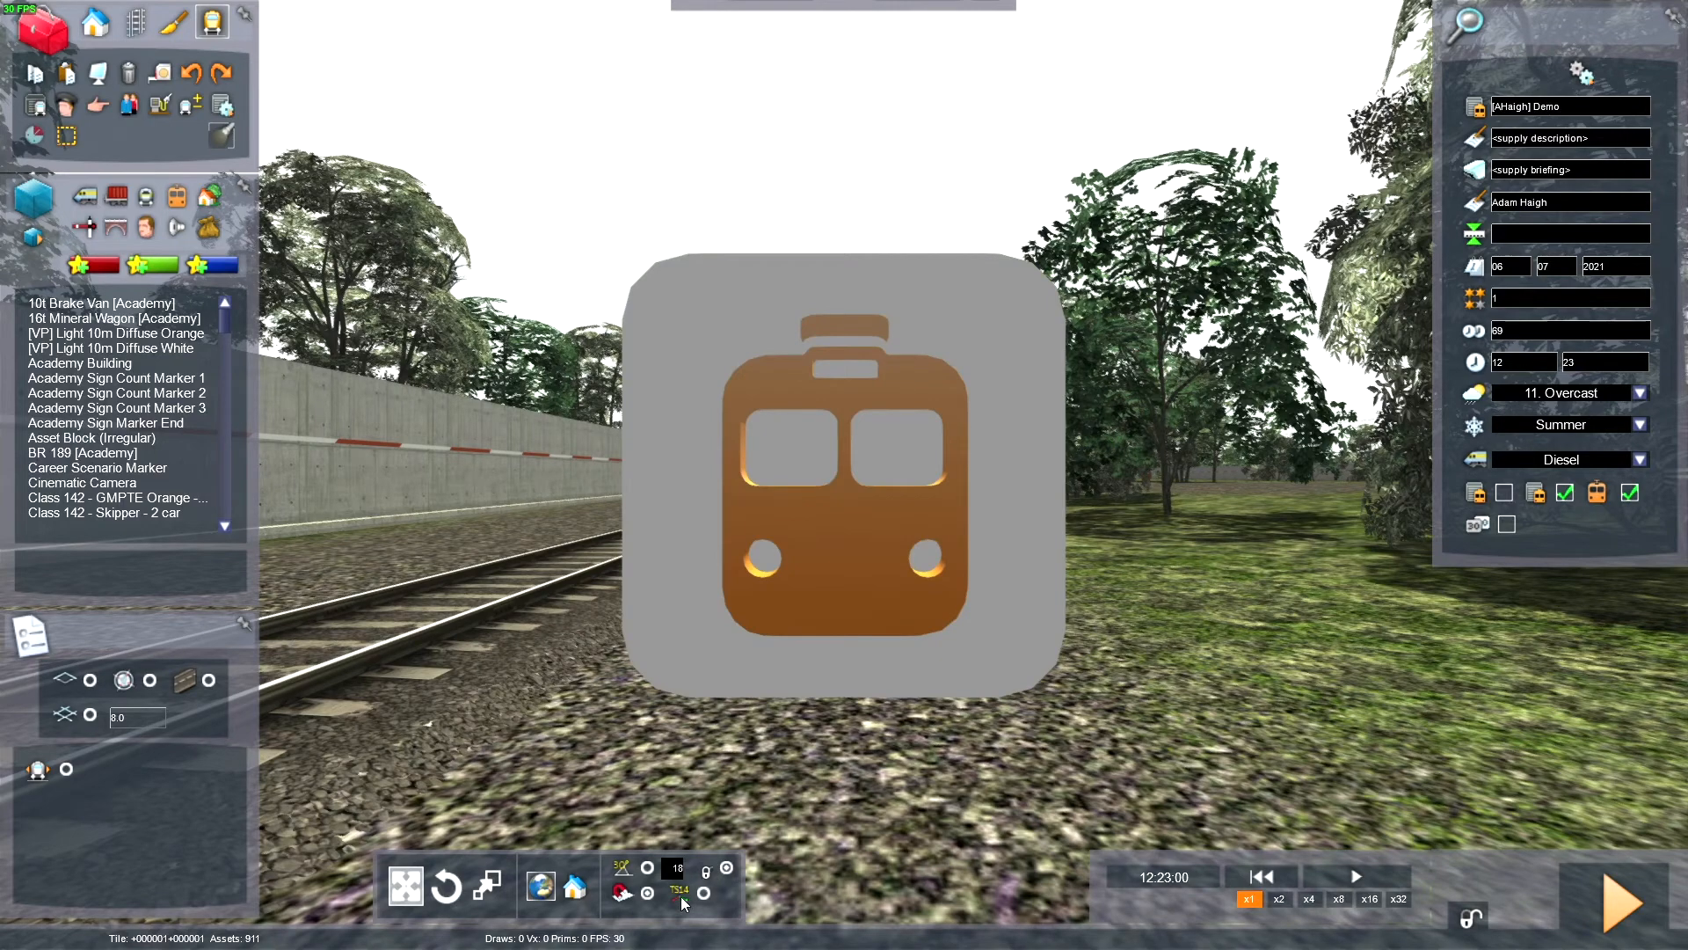
mouse_move(702, 892)
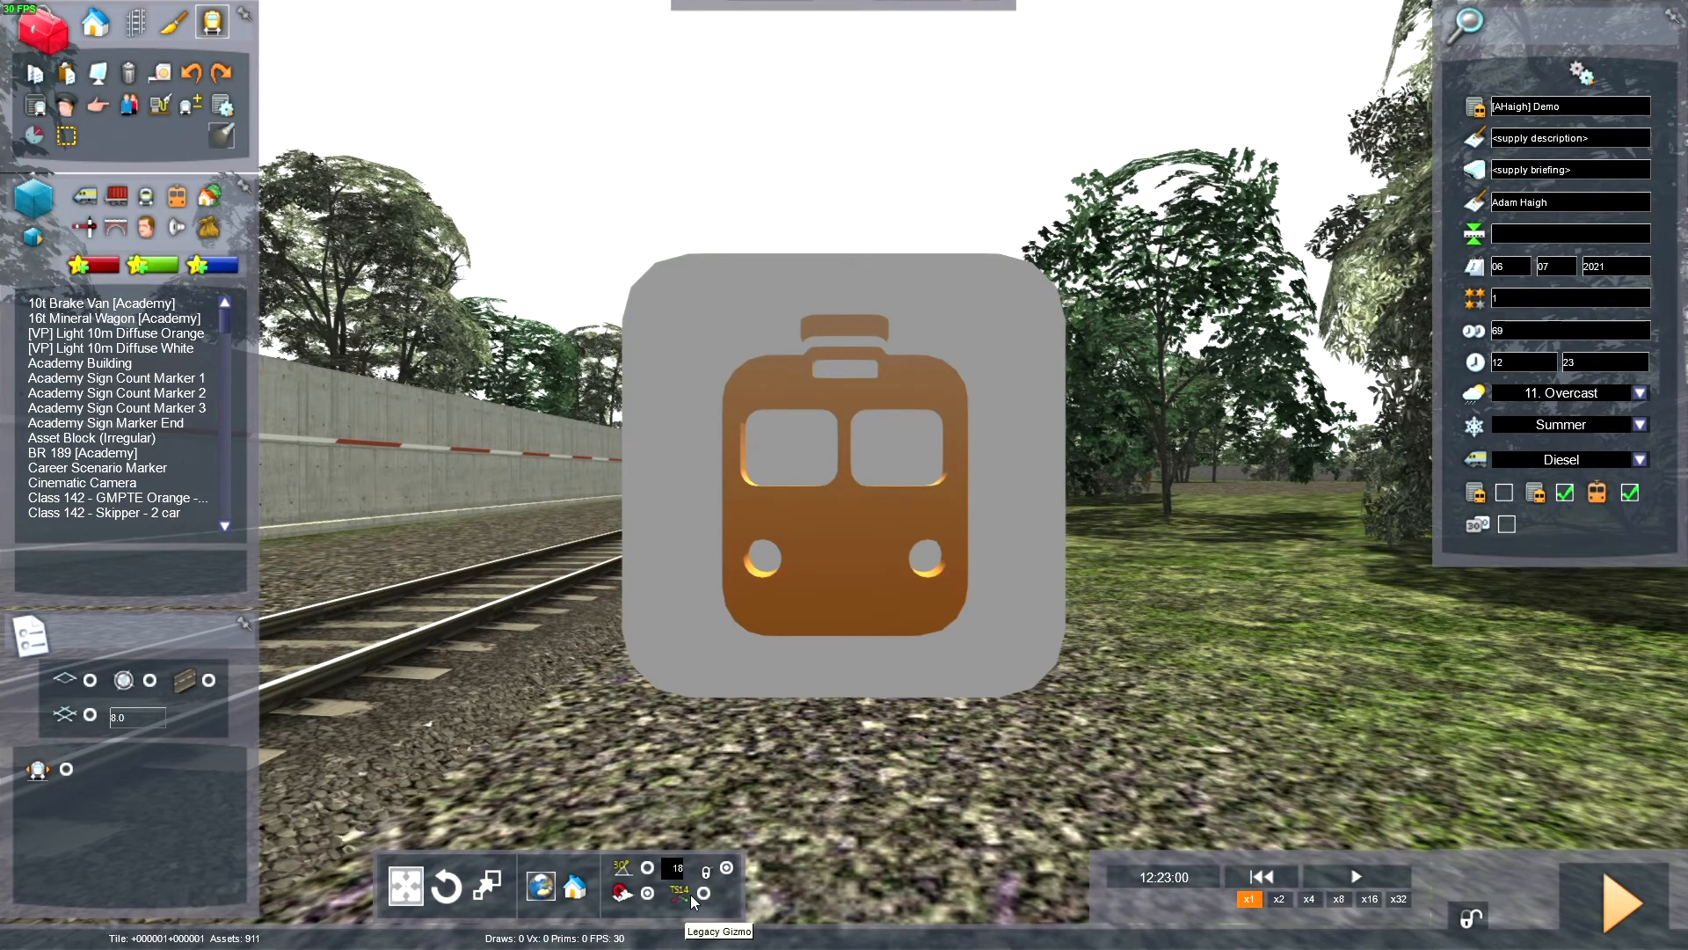